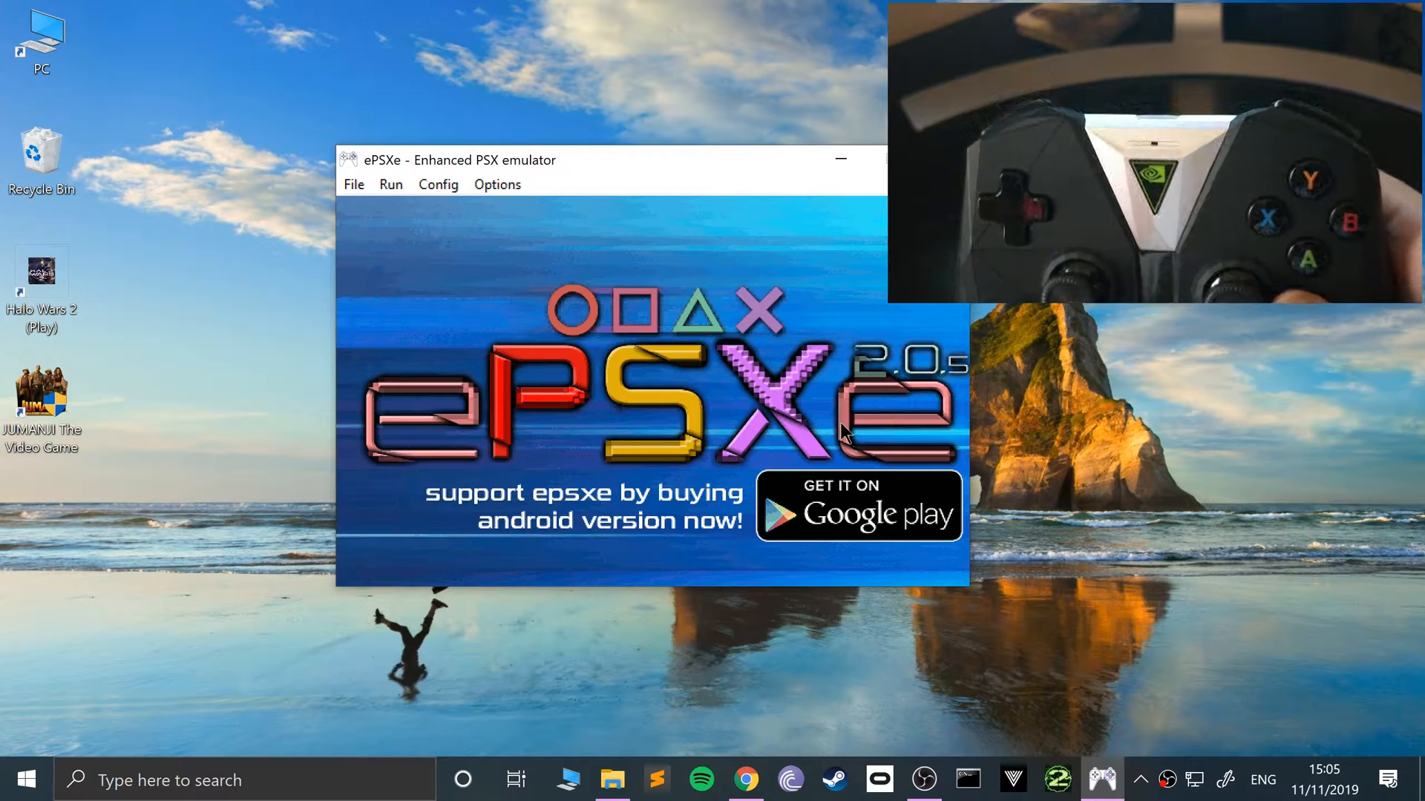
mouse_move(771, 618)
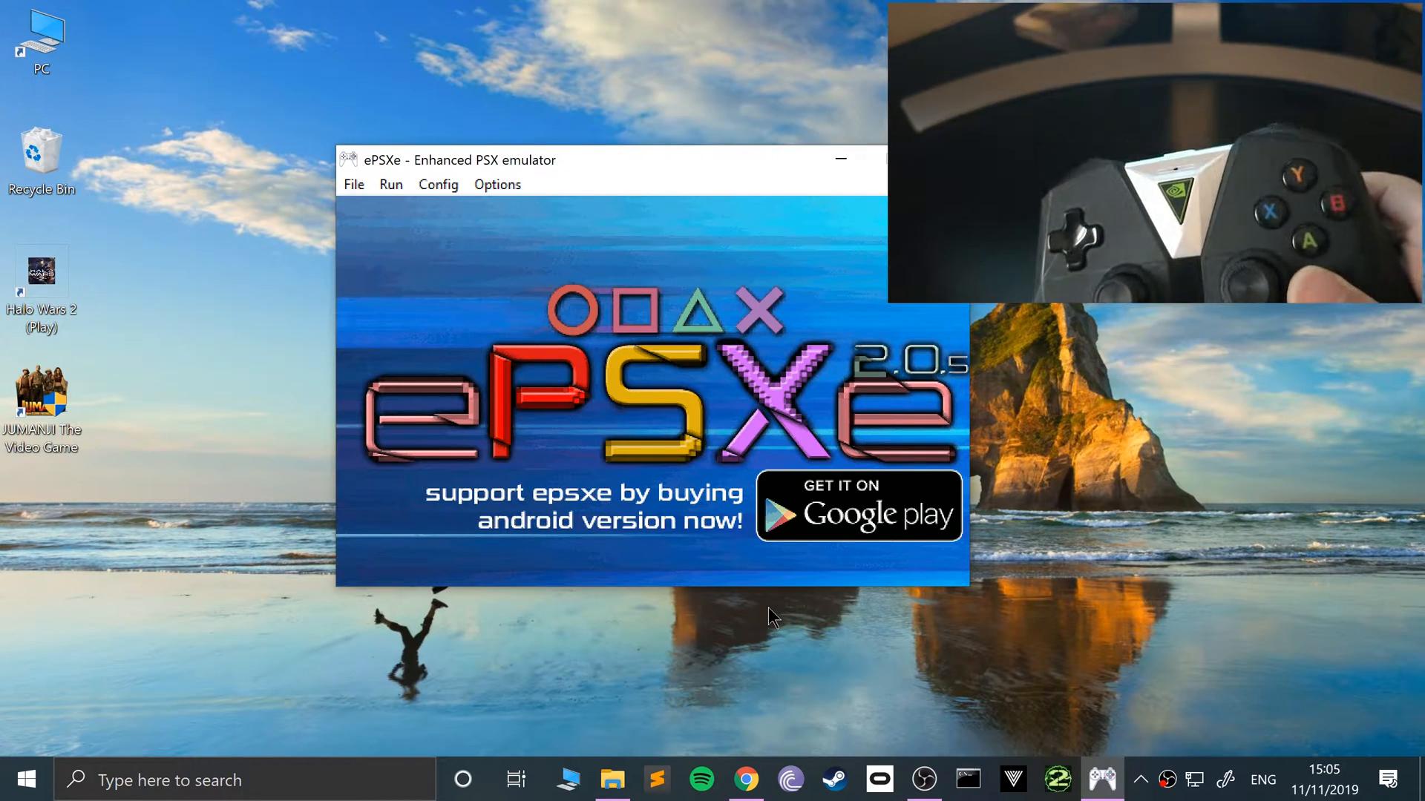
- Bring up the Windows Start menu over the ePSXe splash screen
left_click(25, 780)
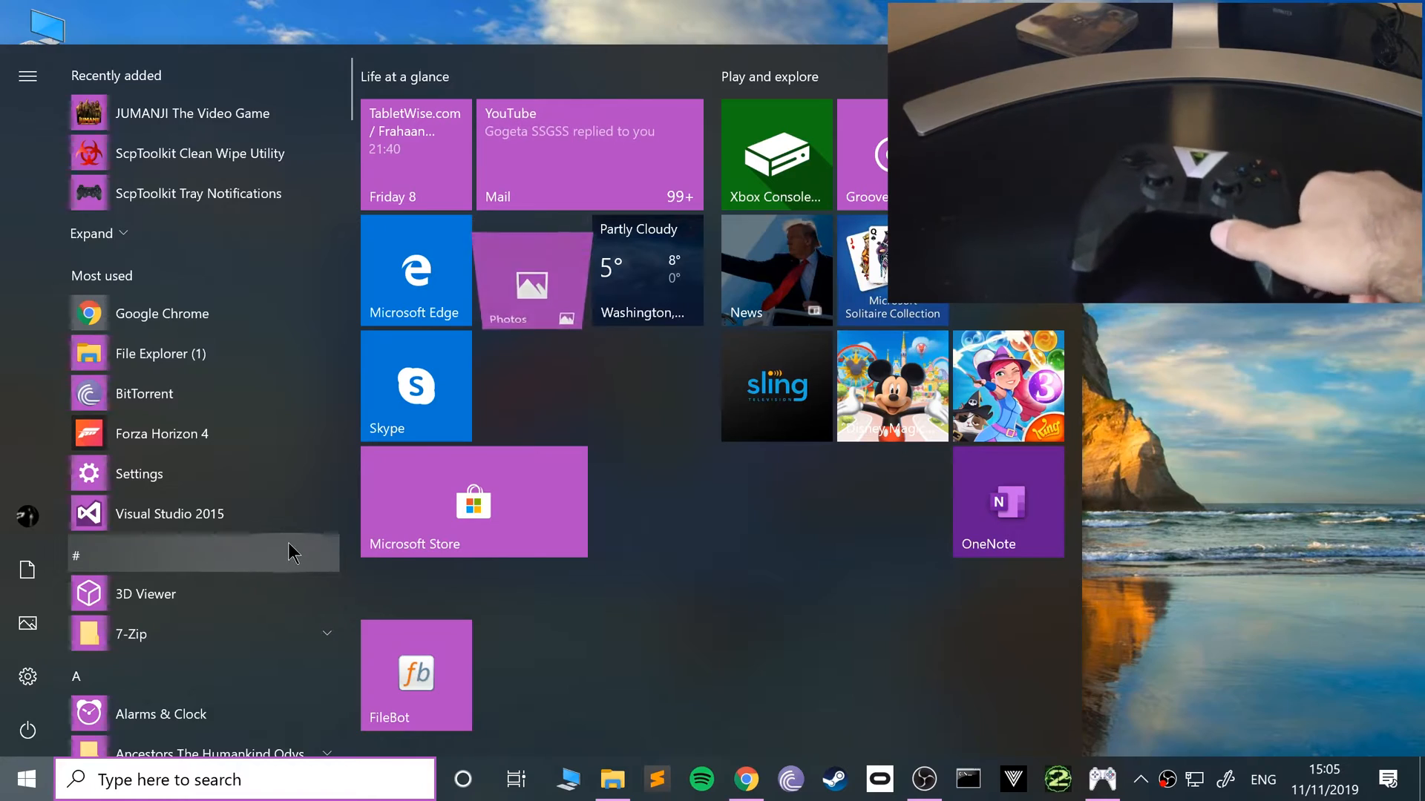
- Try adding the controller as a Bluetooth device, then cancel the Couldn't connect dialog
type("b")
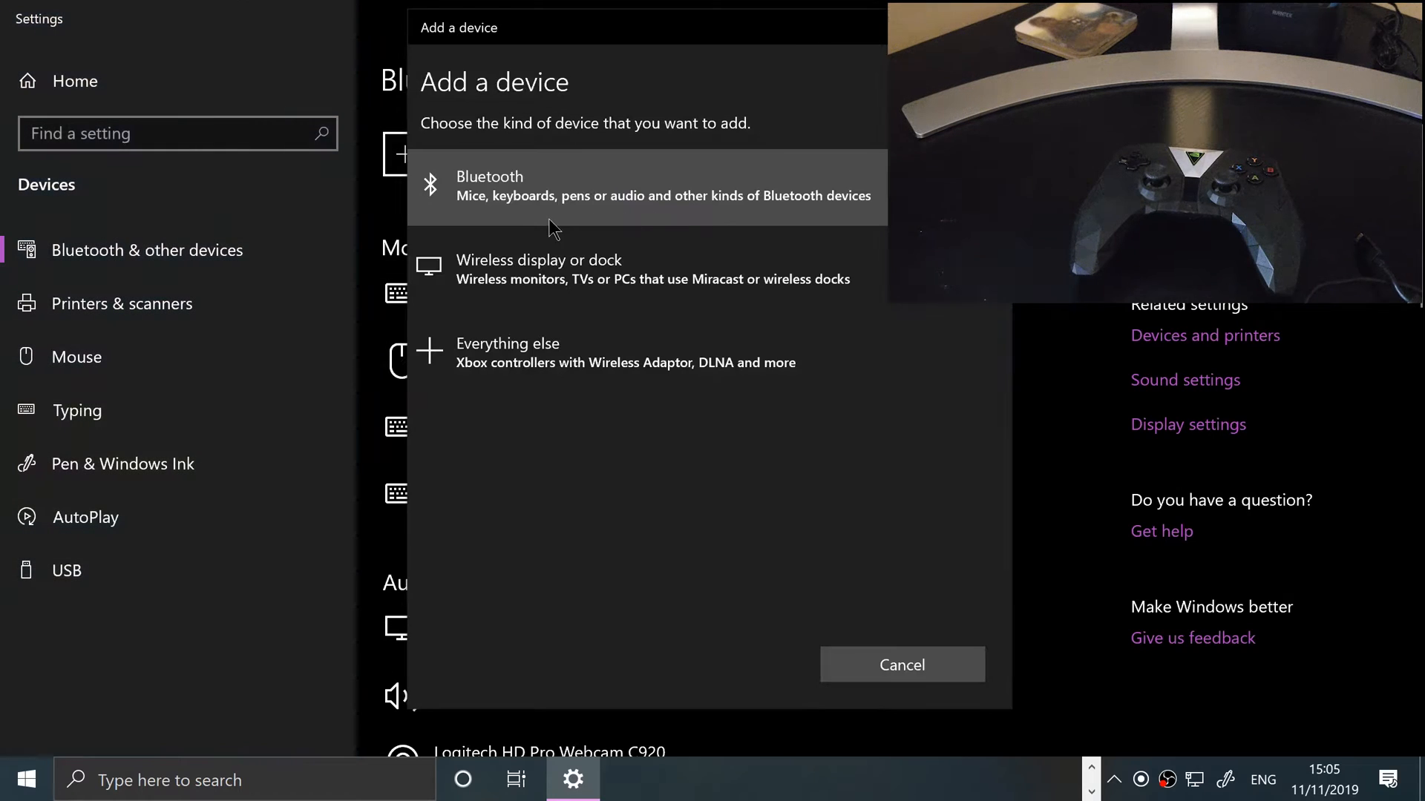
left_click(647, 187)
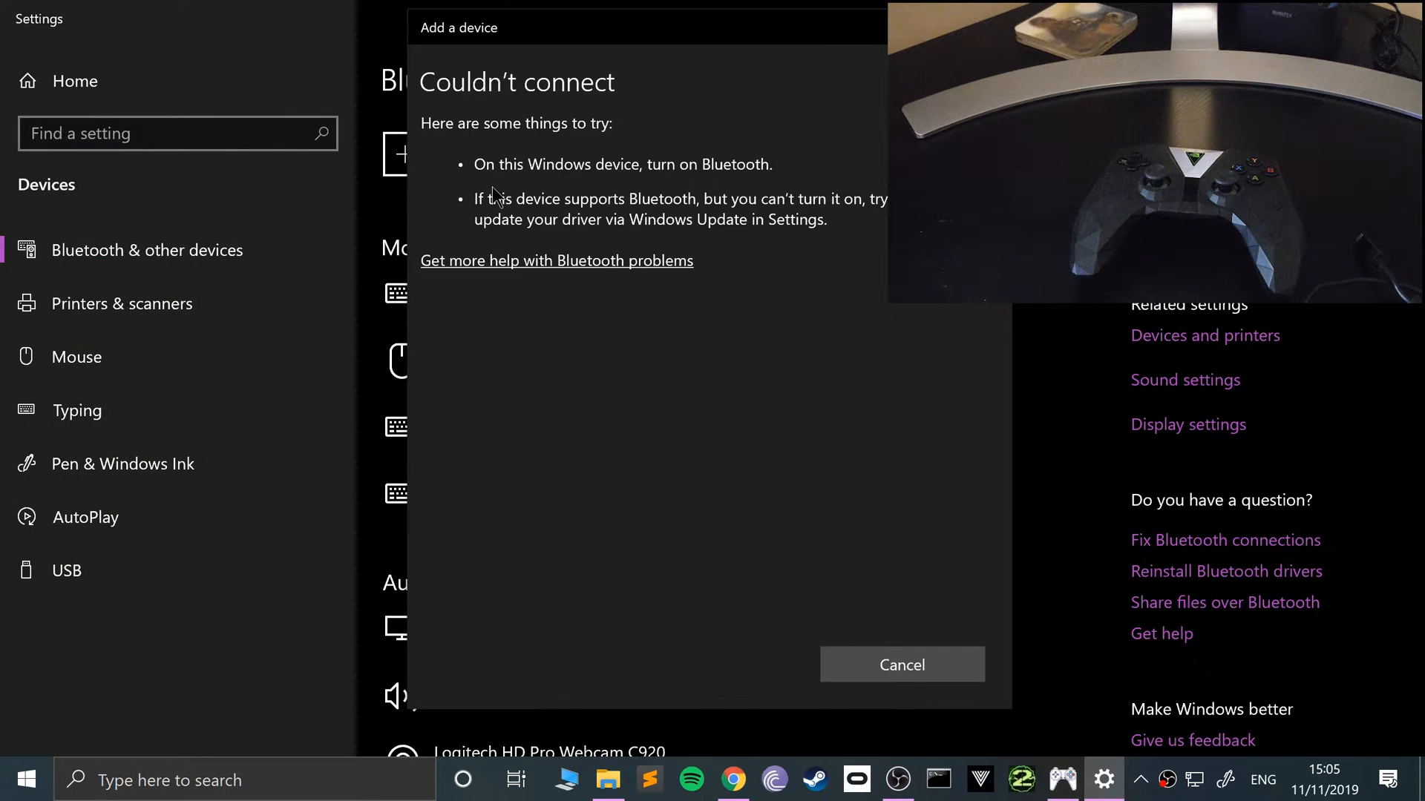
mouse_move(931, 718)
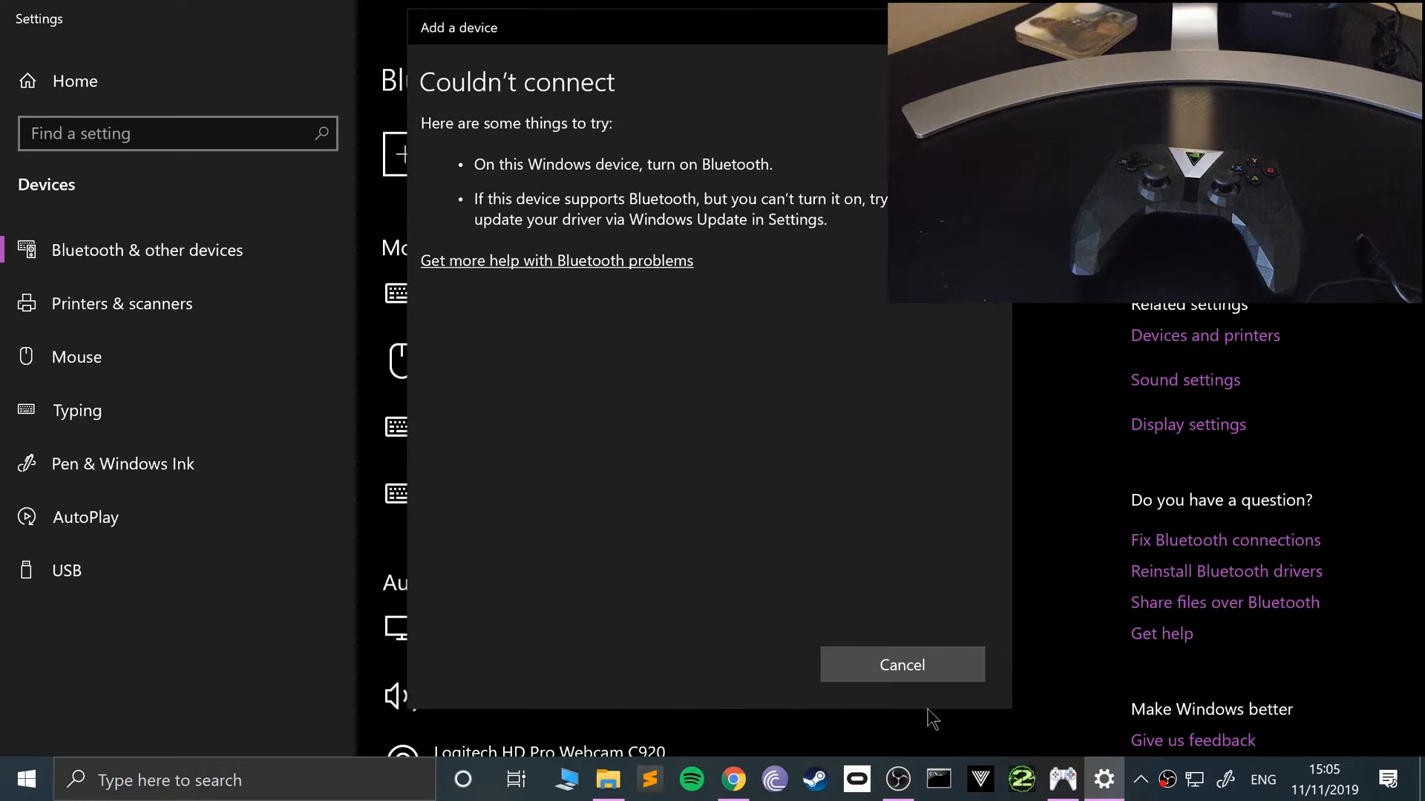
left_click(902, 665)
type("g")
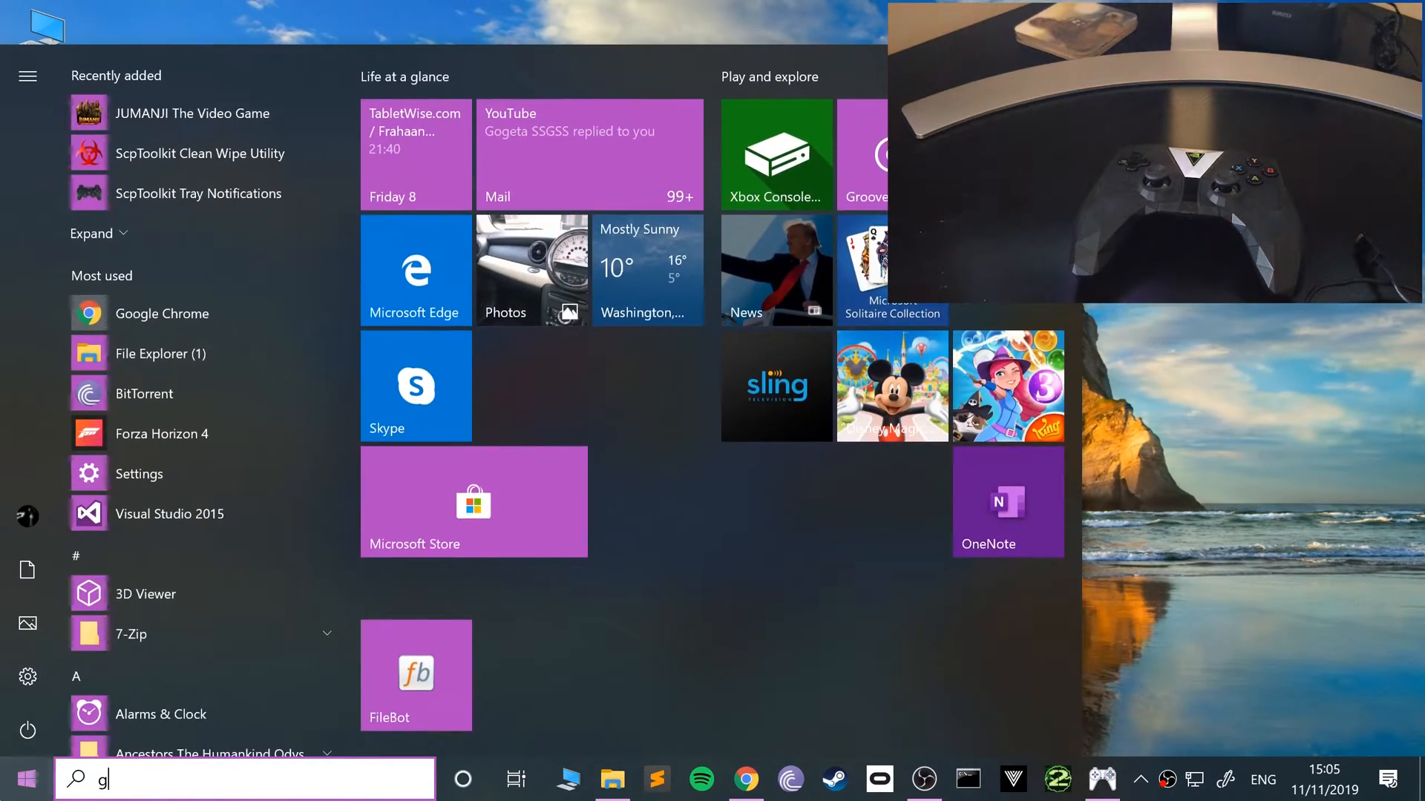
- Search for game controllers and open, then close, the XBOX 360 for Windows controller properties
type("amee")
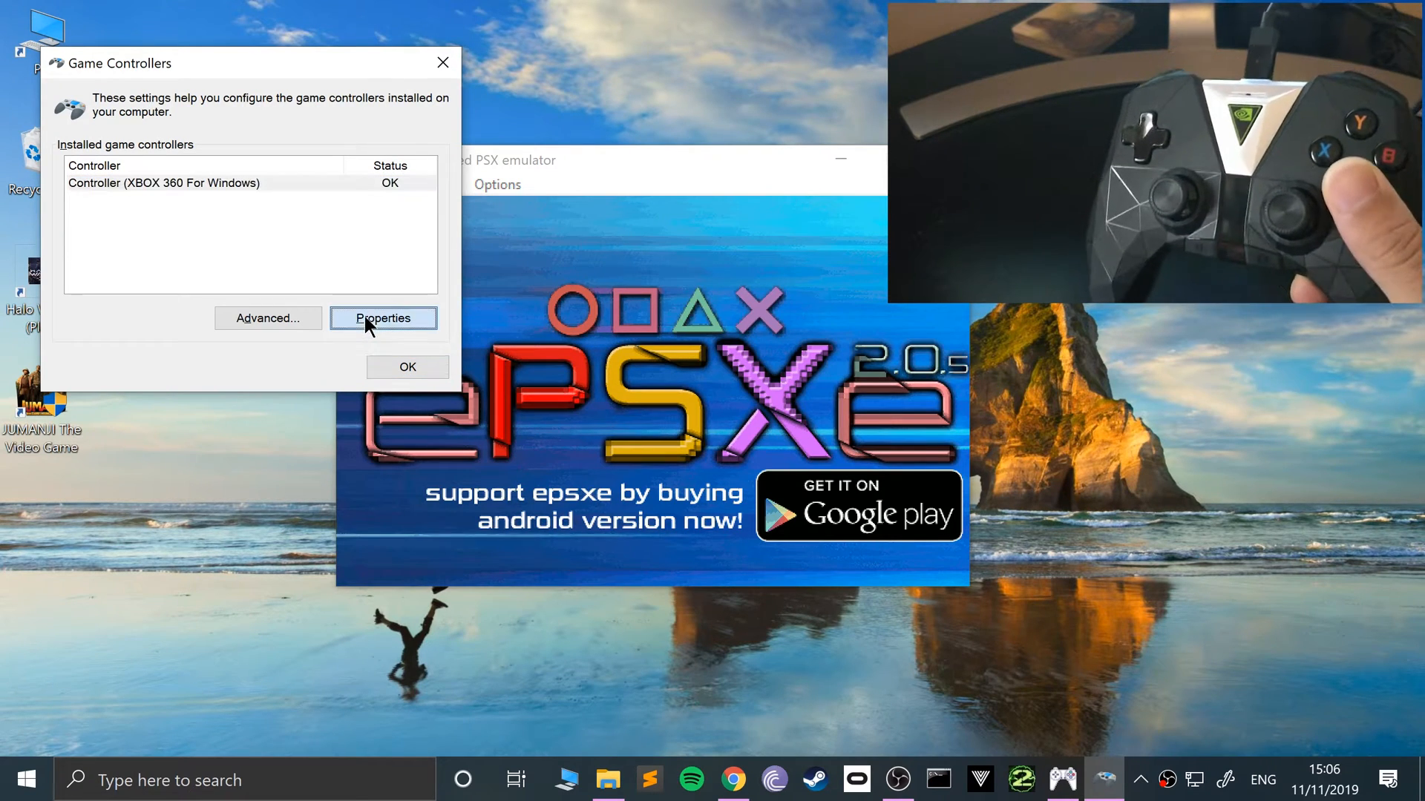
left_click(382, 318)
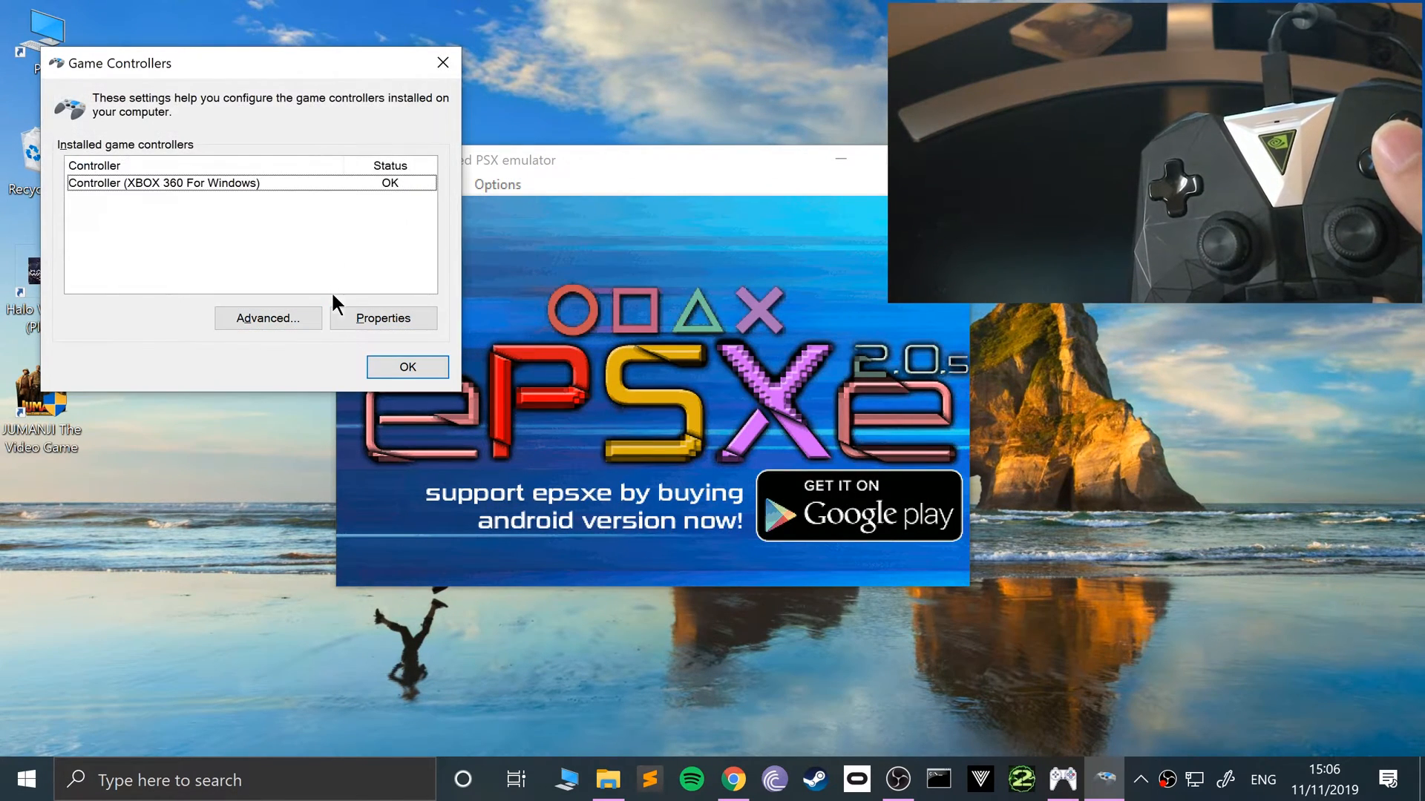
left_click(383, 319)
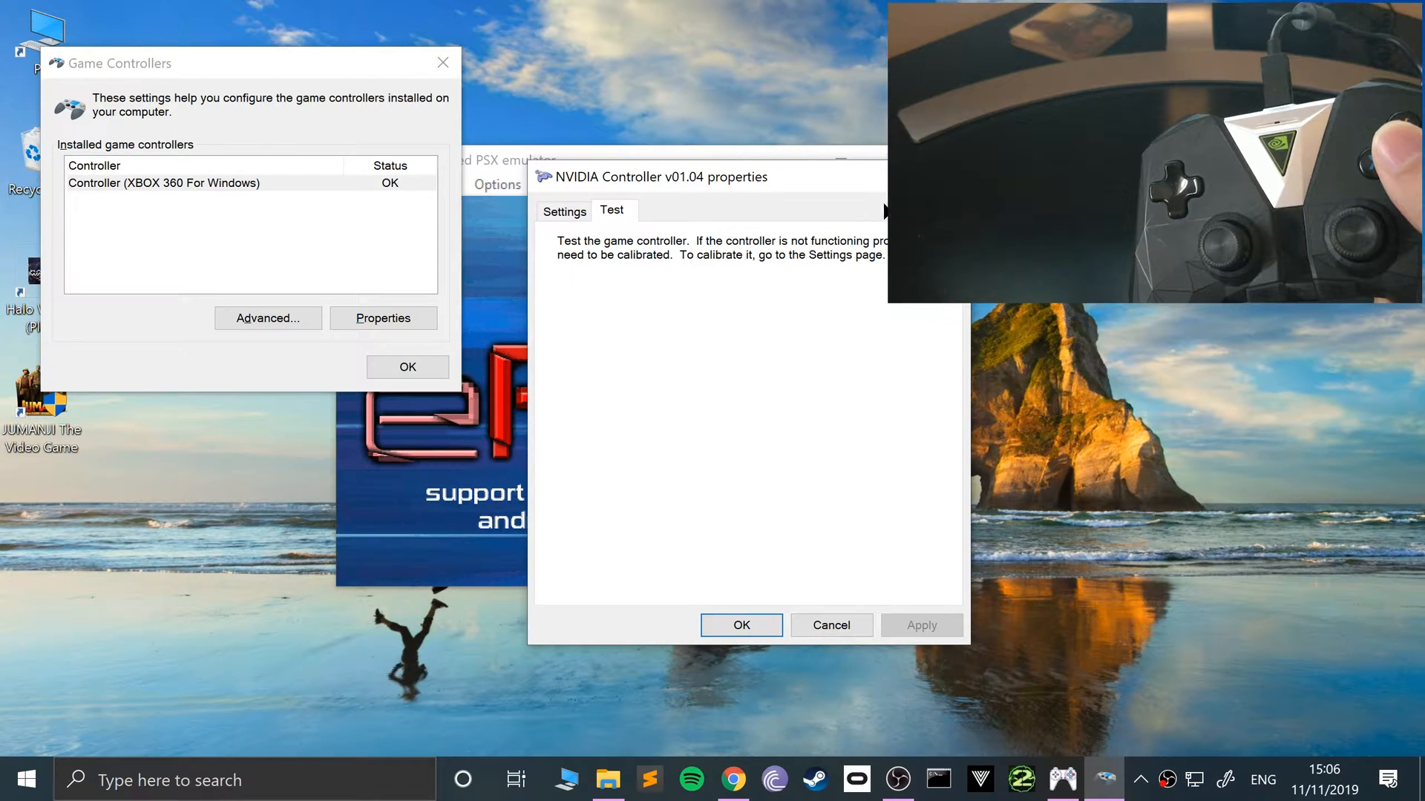
left_click(564, 210)
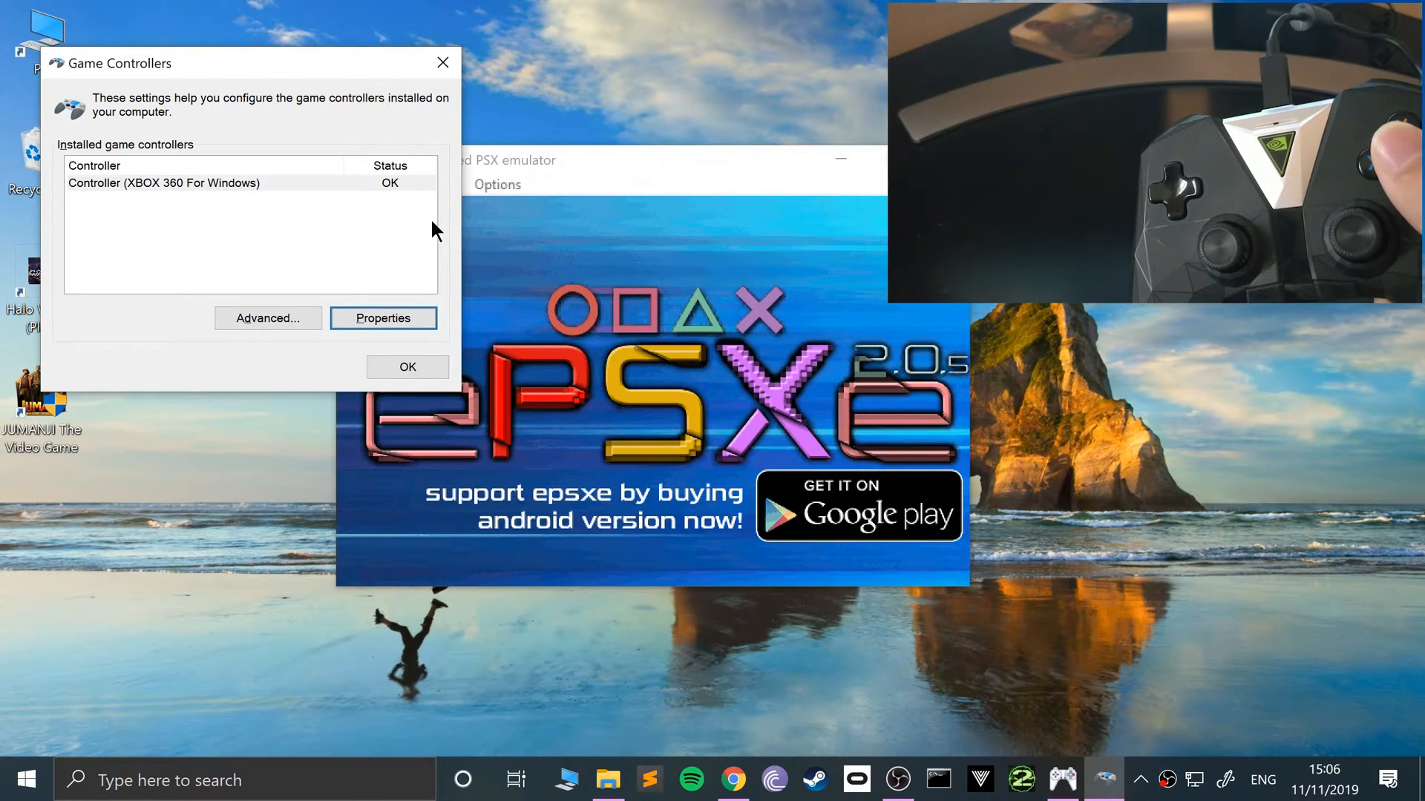
- Open ePSXe's Config > GamePads > Port 1 > Pad 1 configuration
left_click(438, 185)
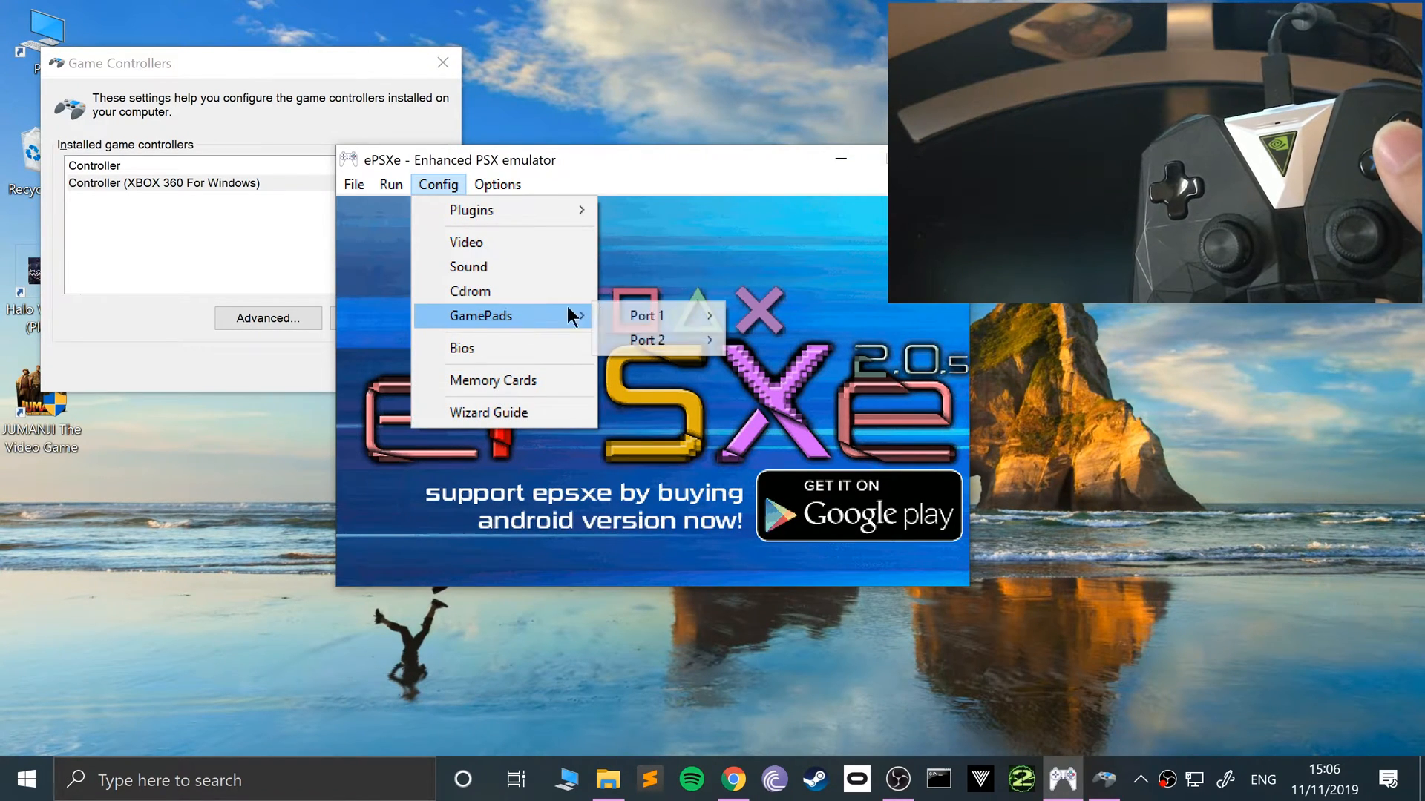
mouse_move(647, 316)
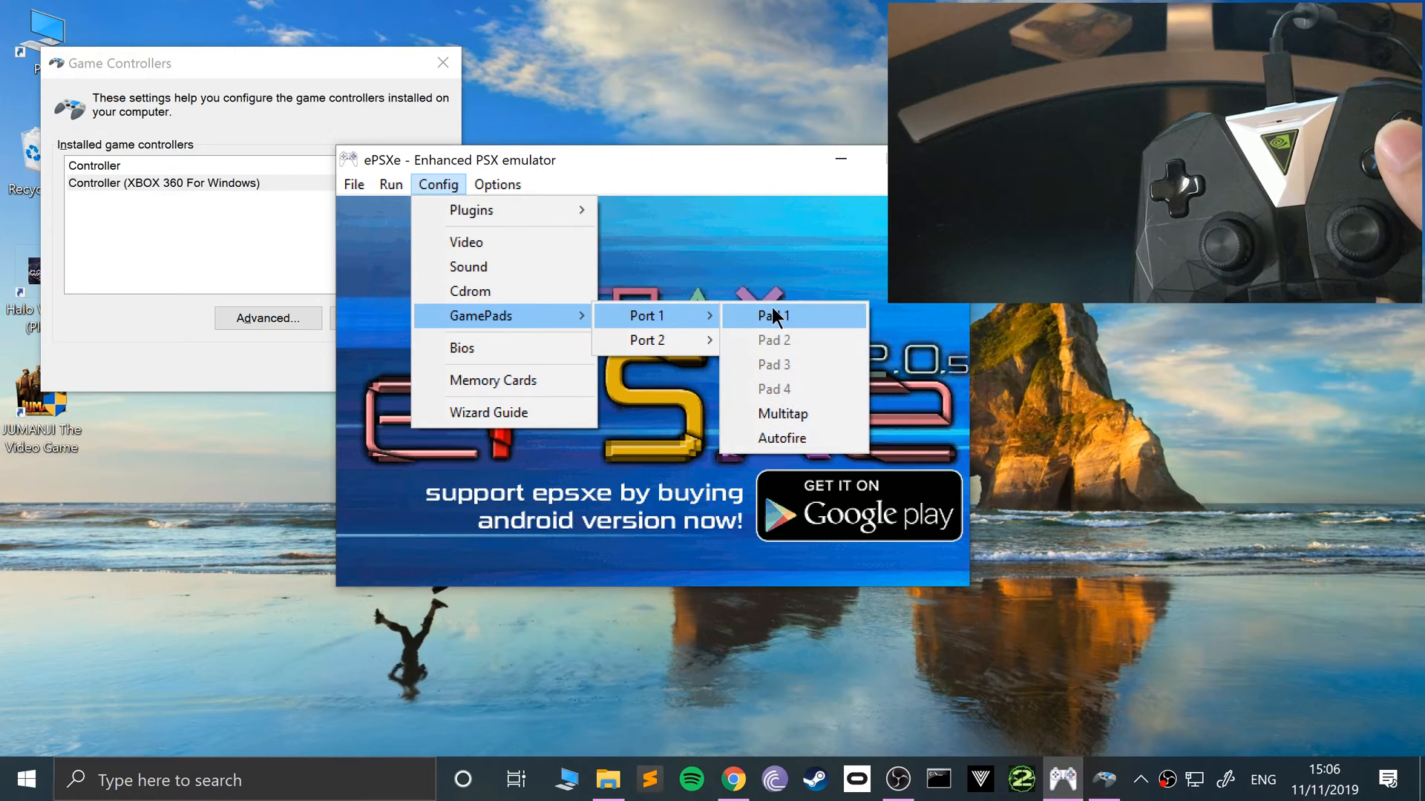
left_click(773, 315)
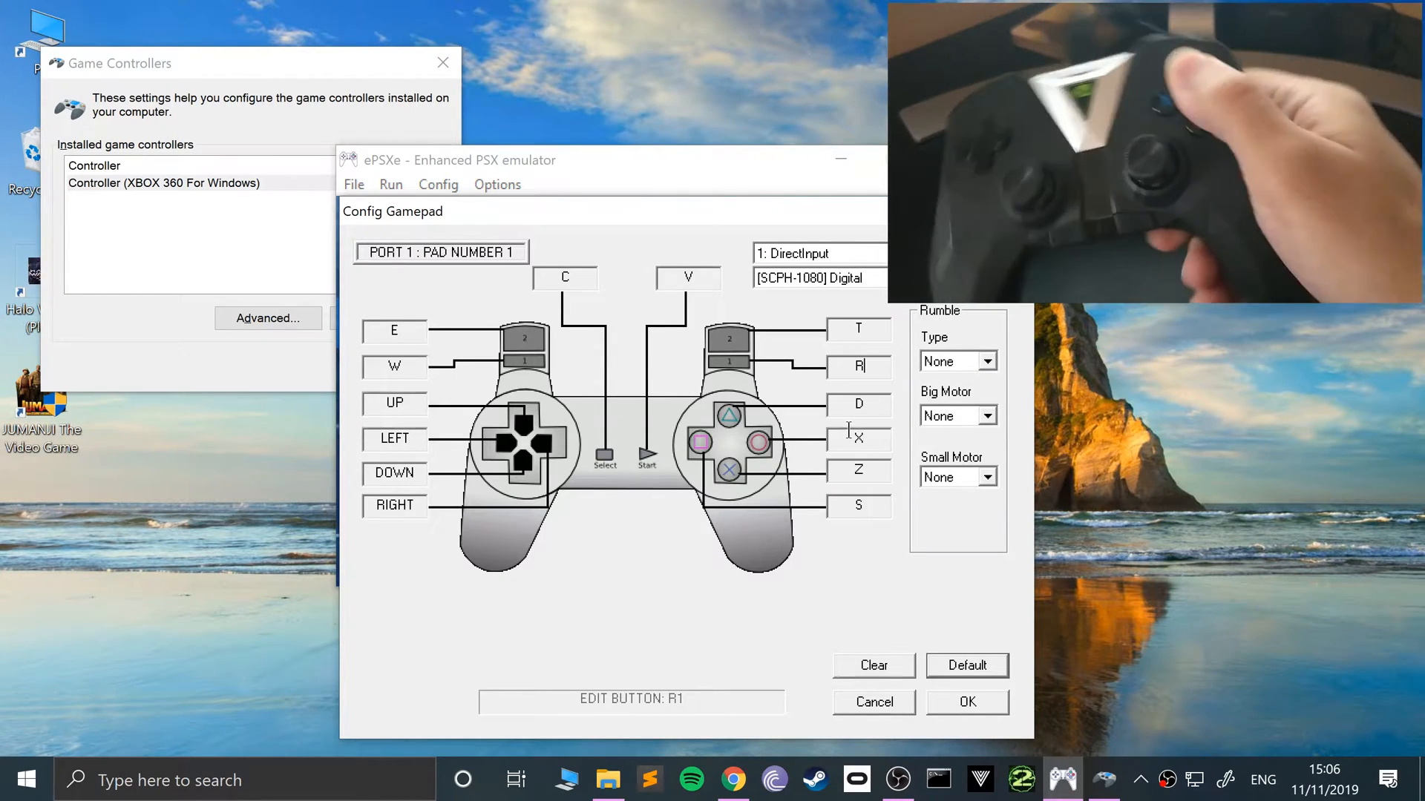
mouse_move(887, 428)
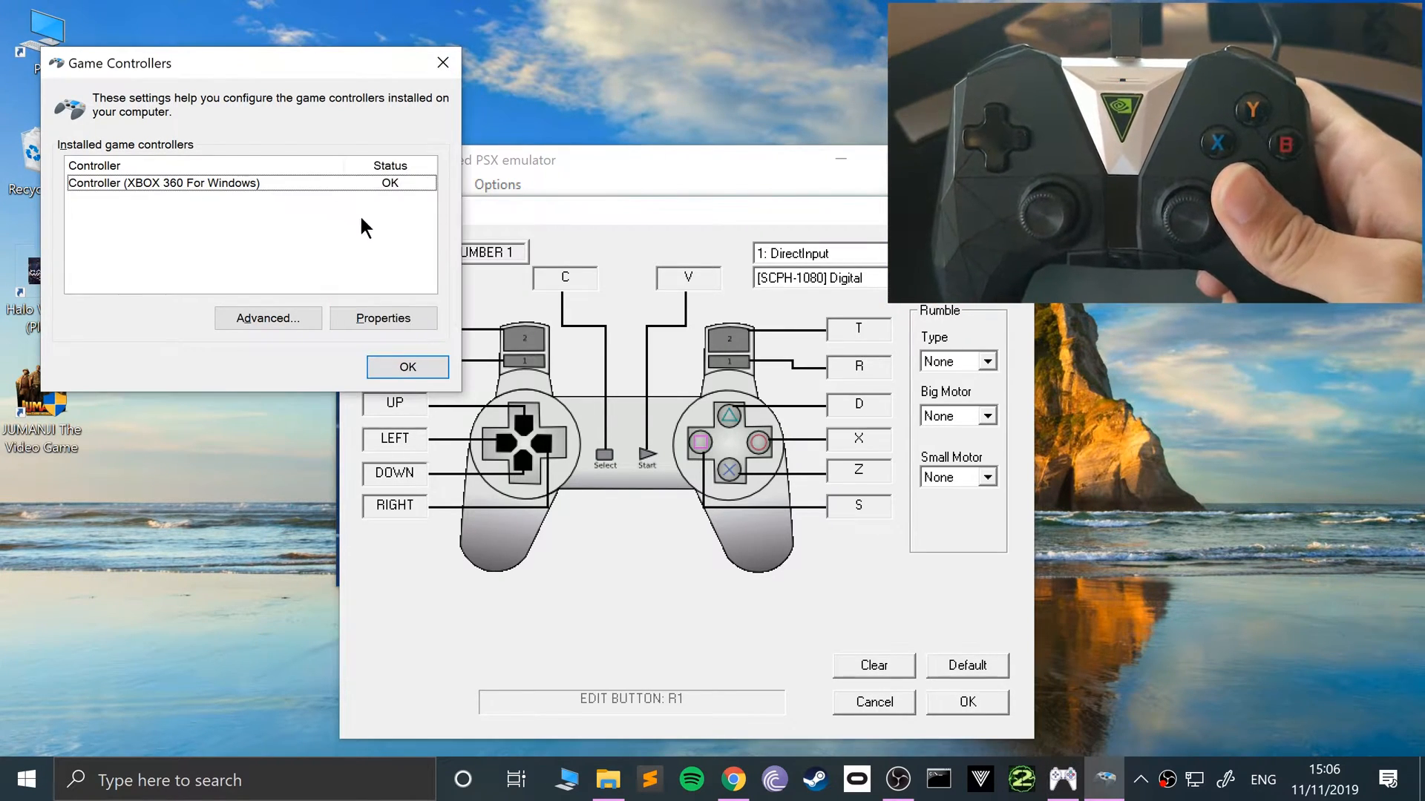
- Review the controller's properties and Advanced preferred-device settings, closing them unchanged
left_click(383, 318)
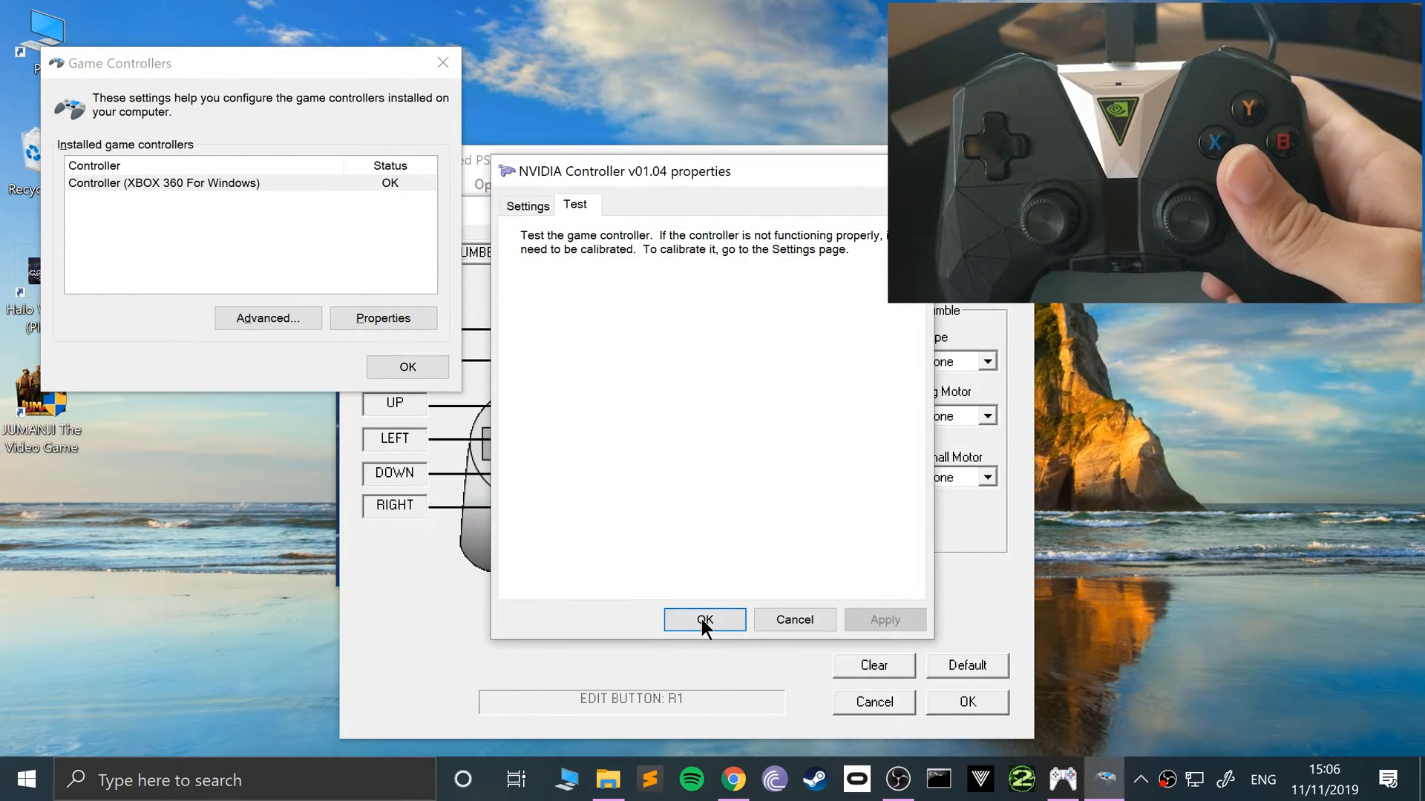
left_click(704, 620)
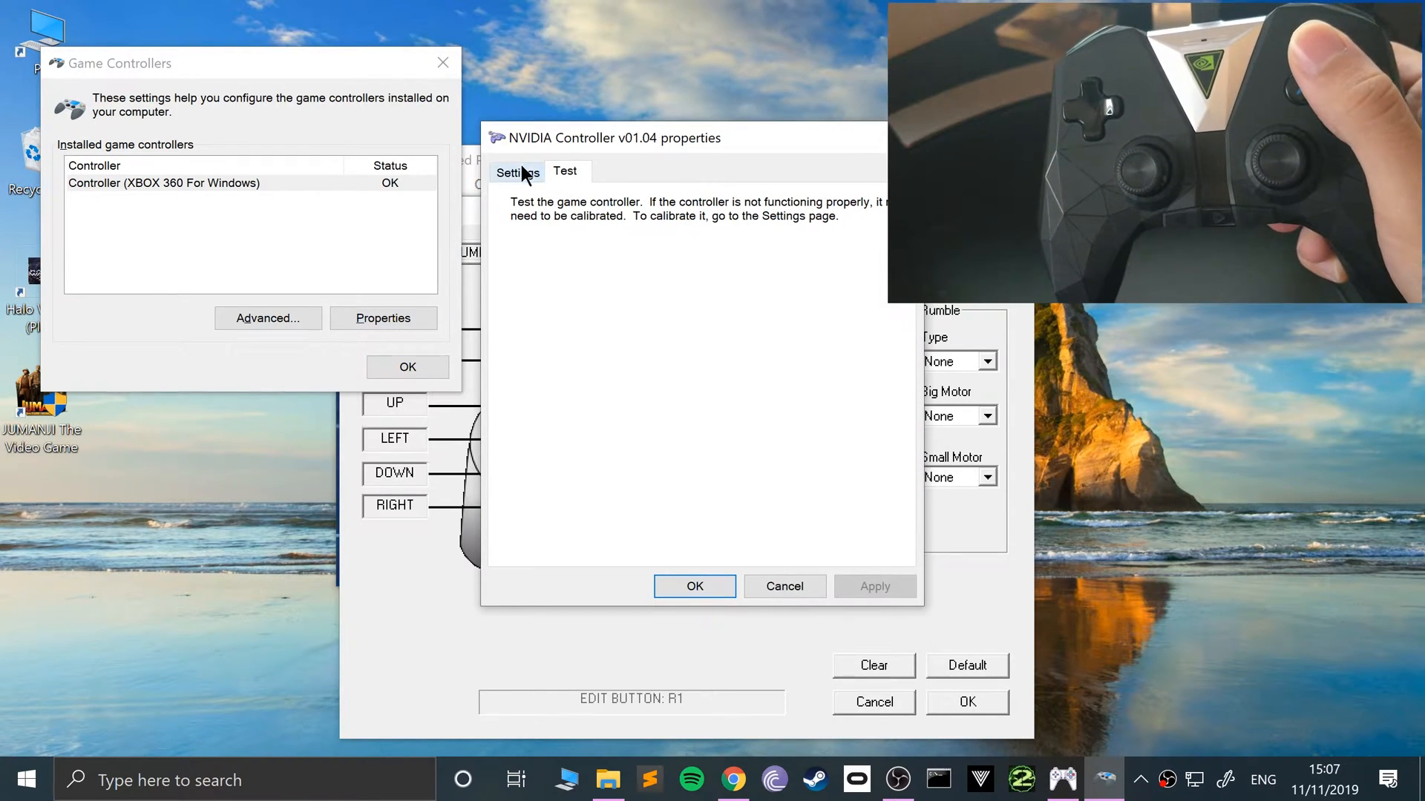
left_click(516, 171)
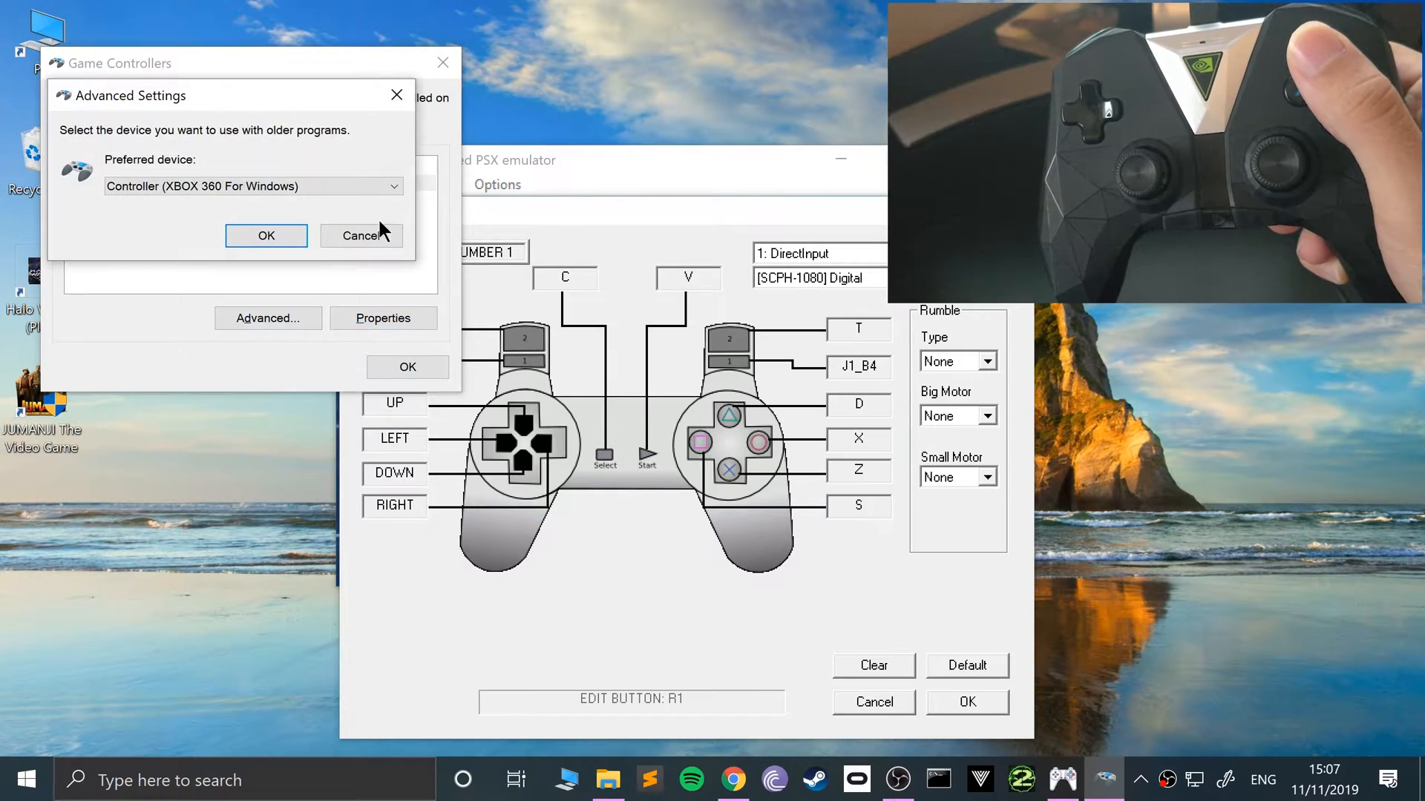
left_click(266, 235)
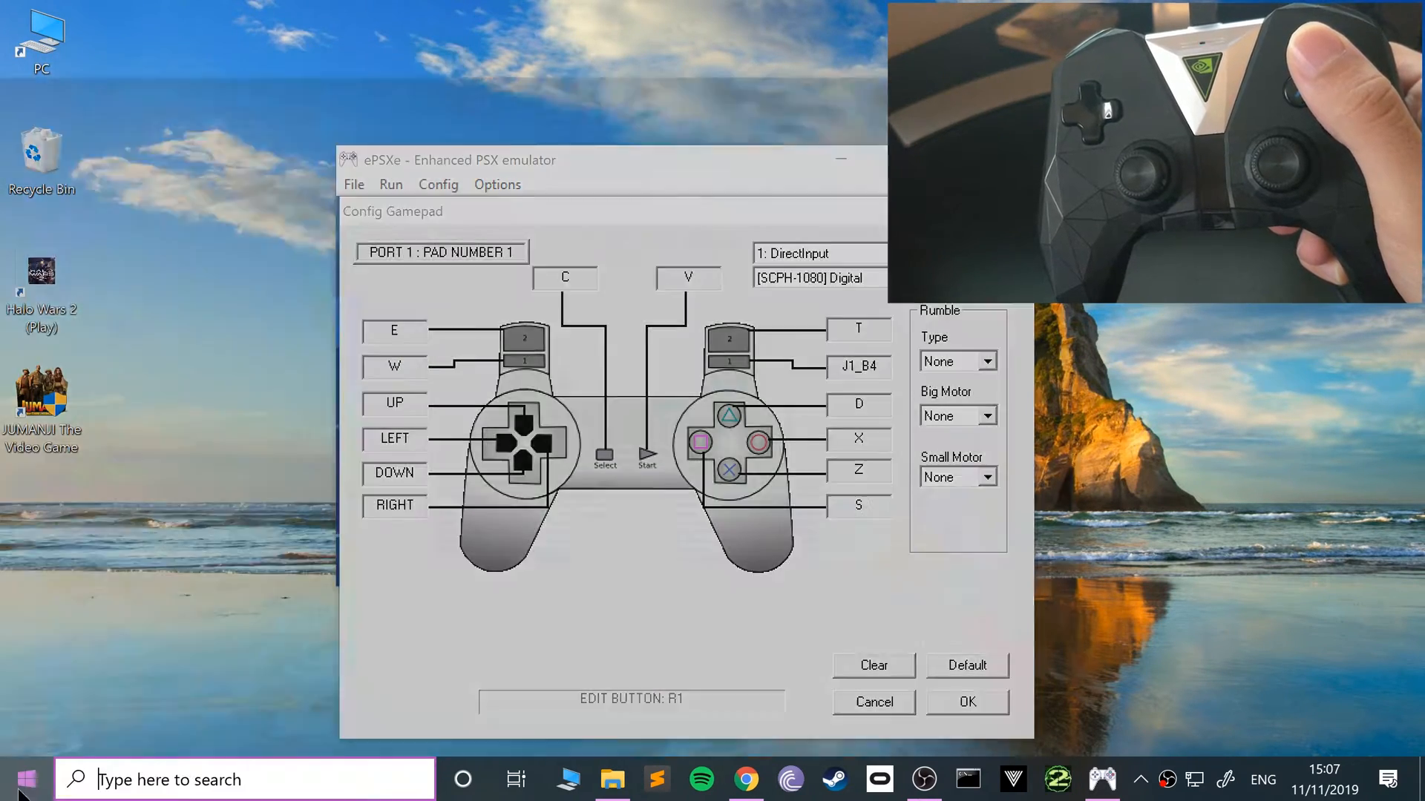
type("game c")
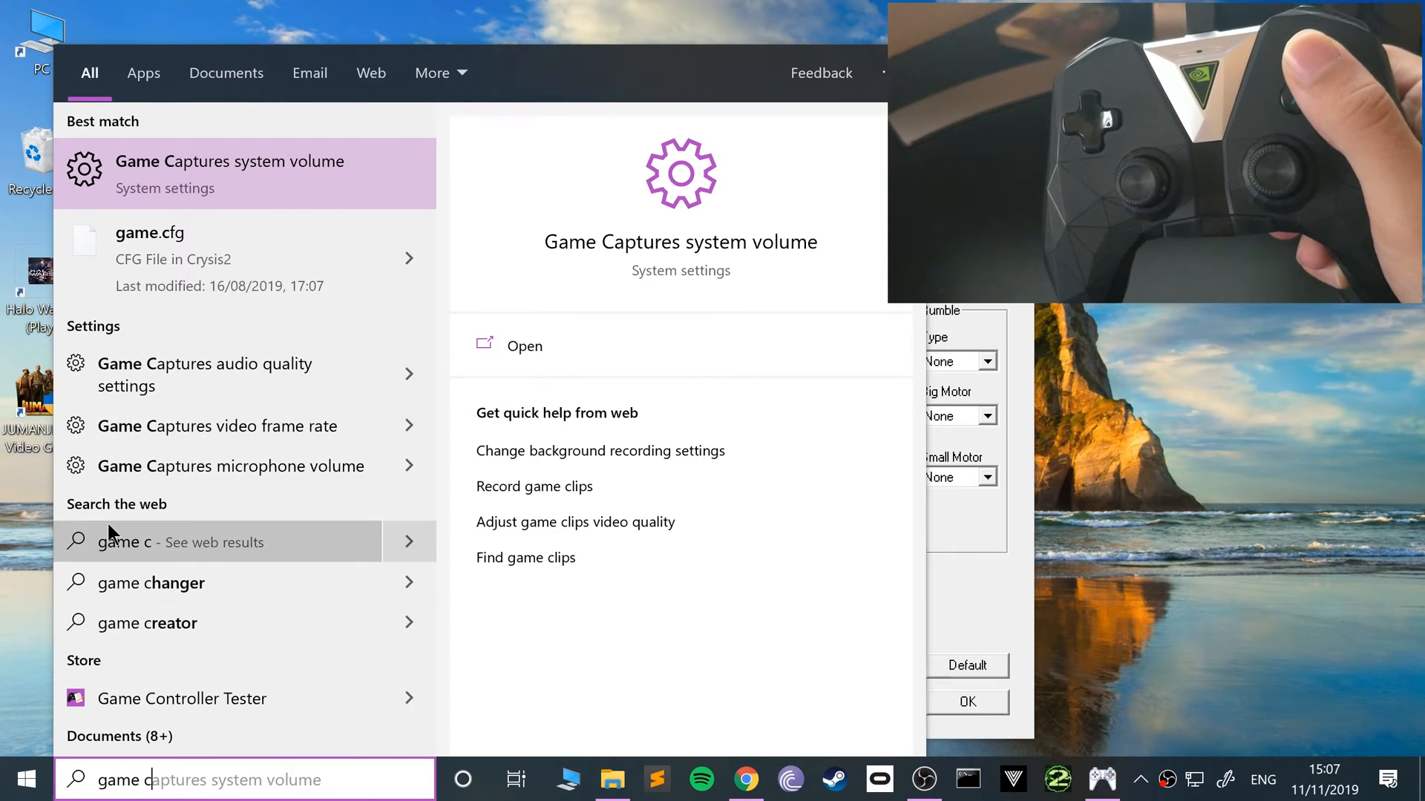
- Reopen Set up USB game controllers and check the controller's Test and Settings tabs
type("game con")
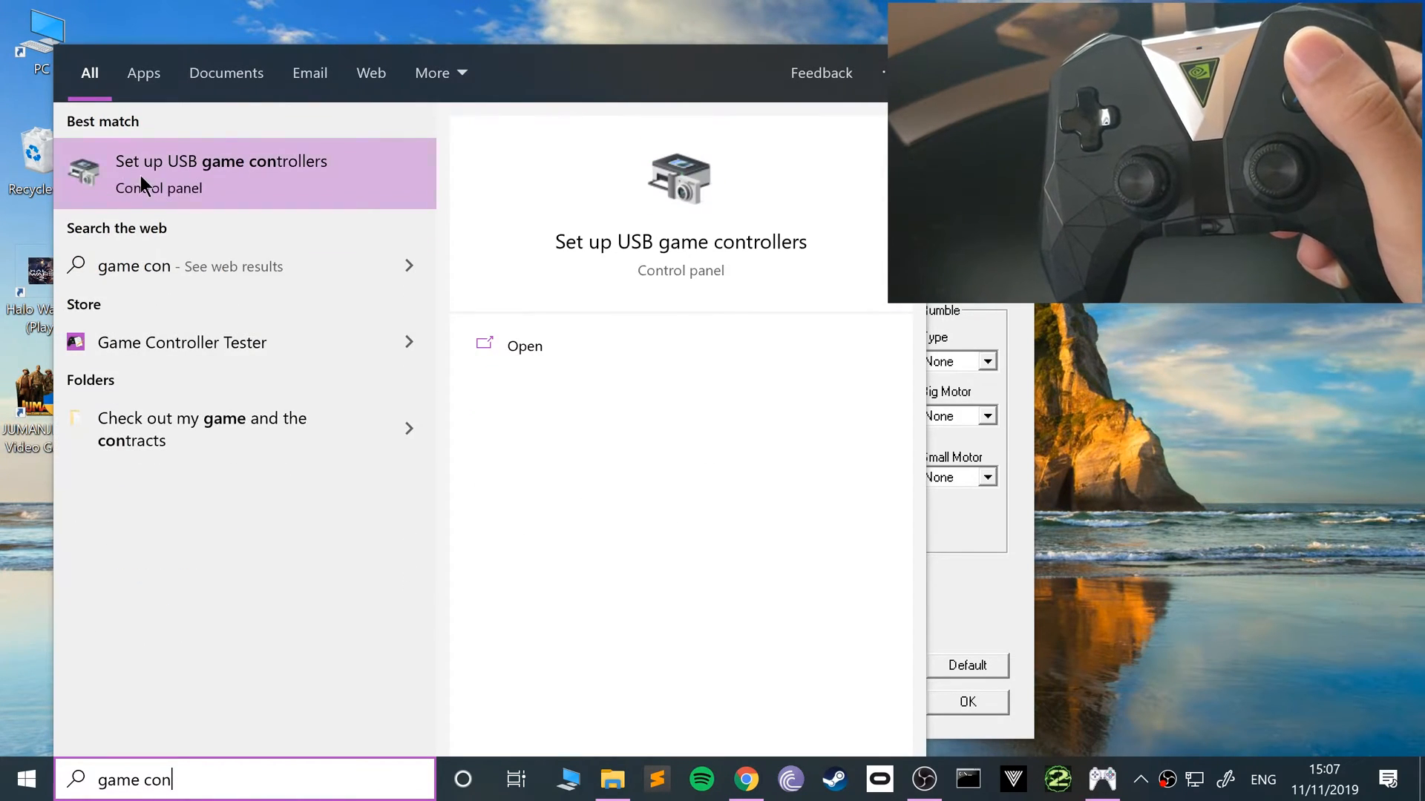
left_click(221, 173)
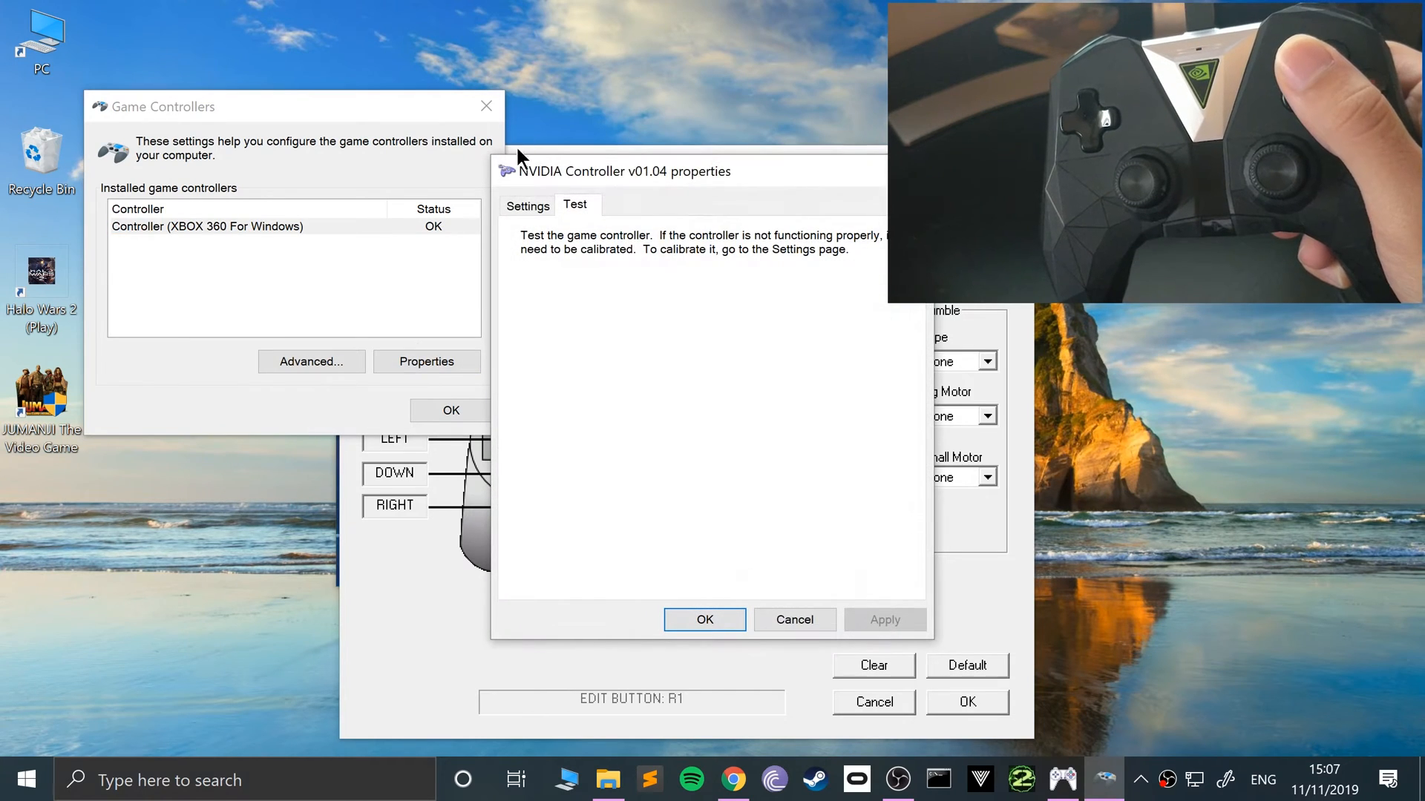
left_click(526, 205)
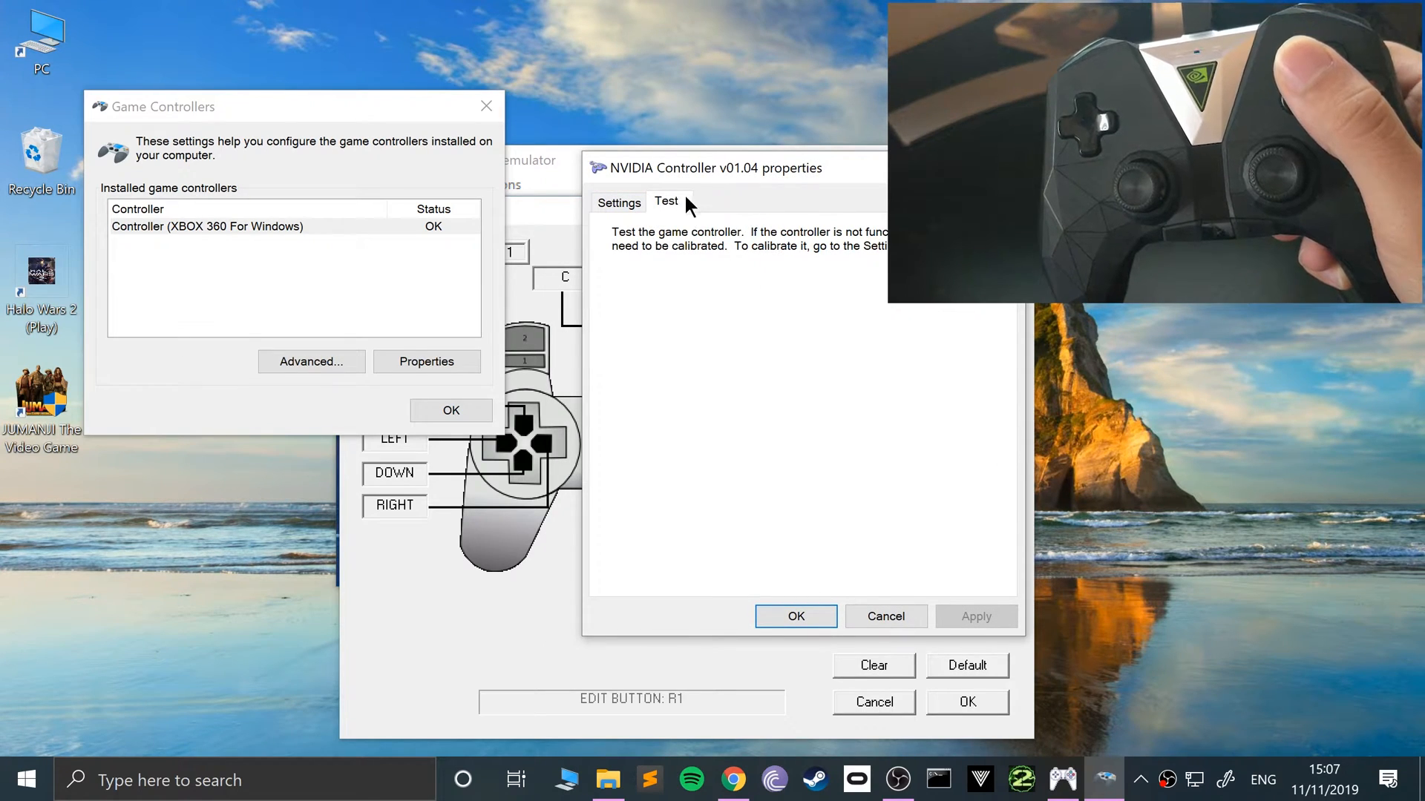
left_click(618, 201)
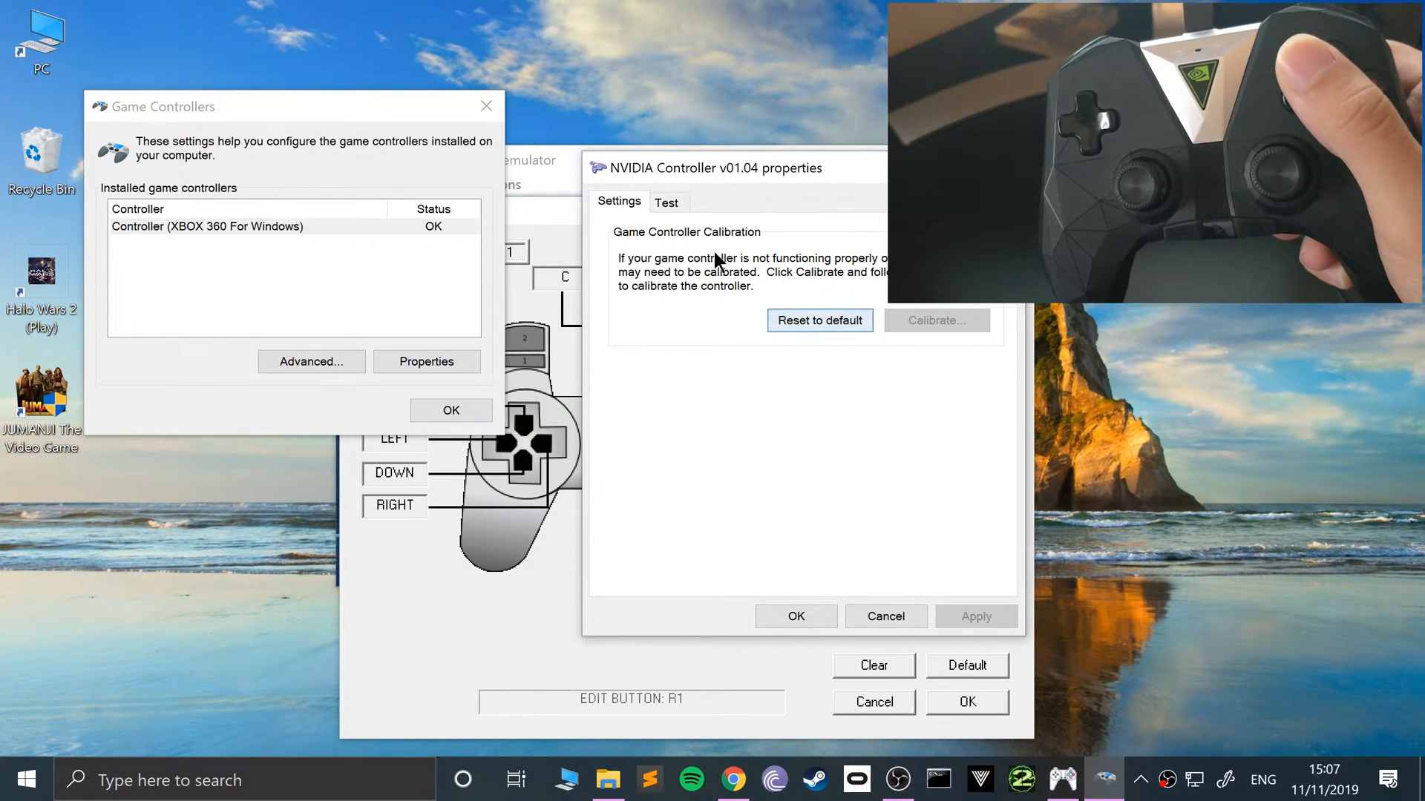
left_click(666, 201)
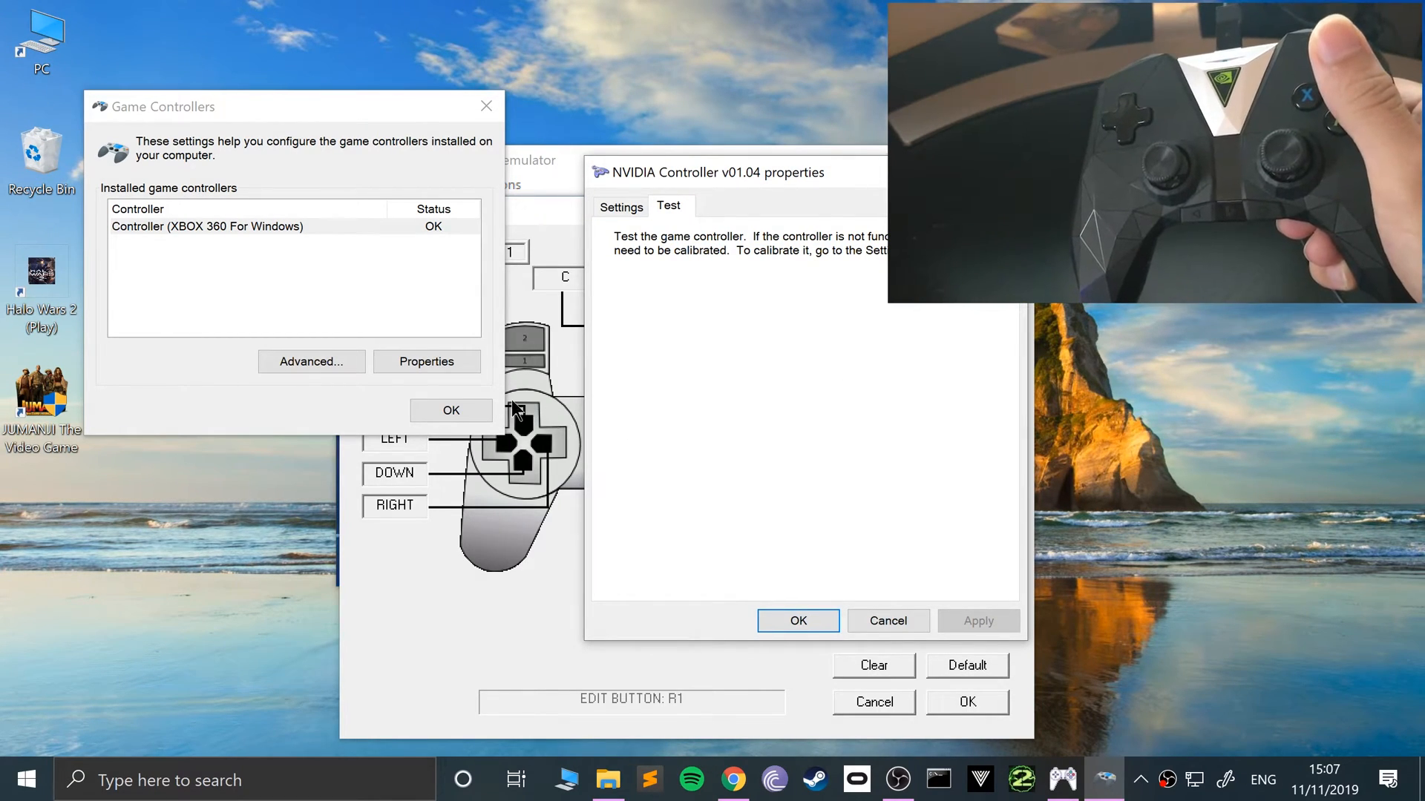
left_click(797, 620)
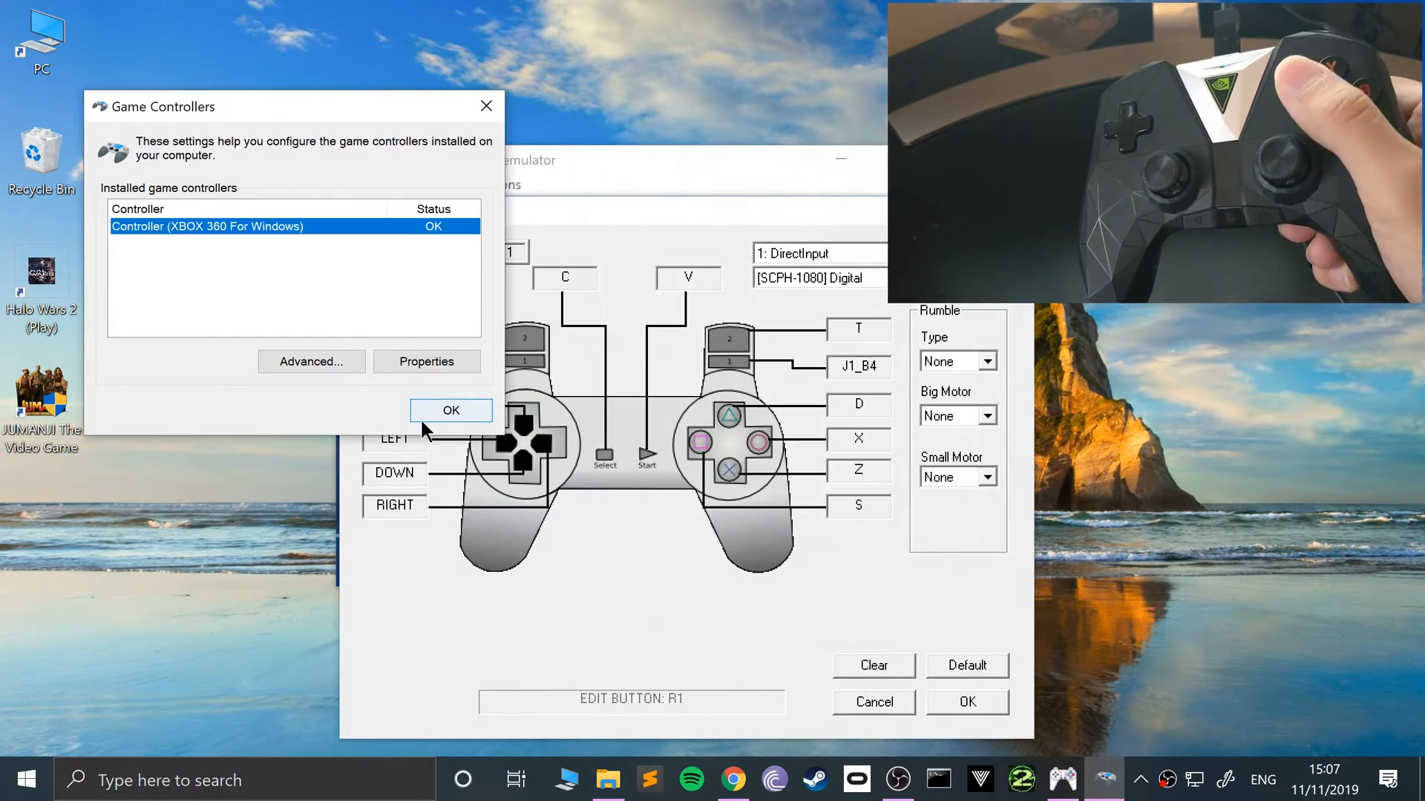
- Close Game Controllers with OK and save the Port 1 pad button mapping
left_click(450, 410)
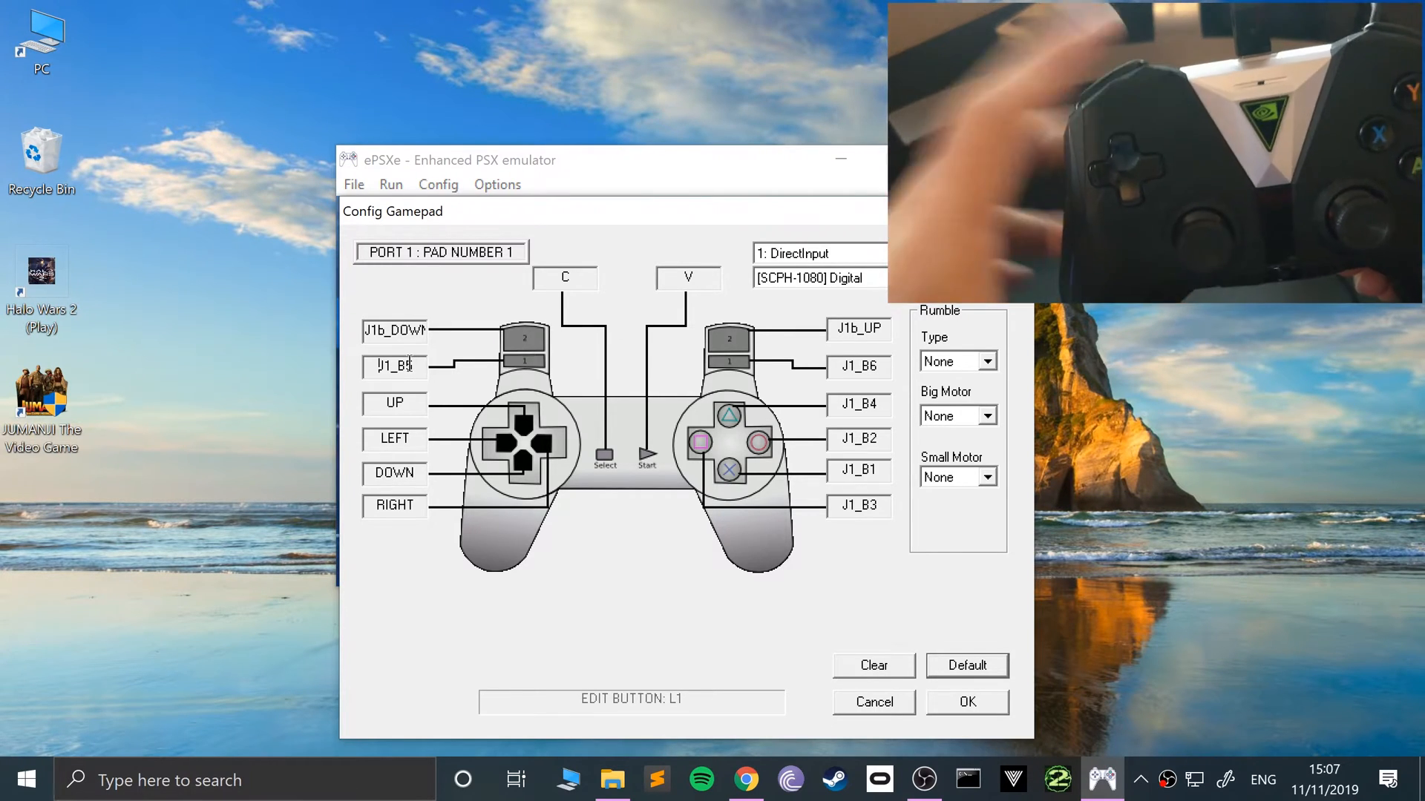
left_click(393, 402)
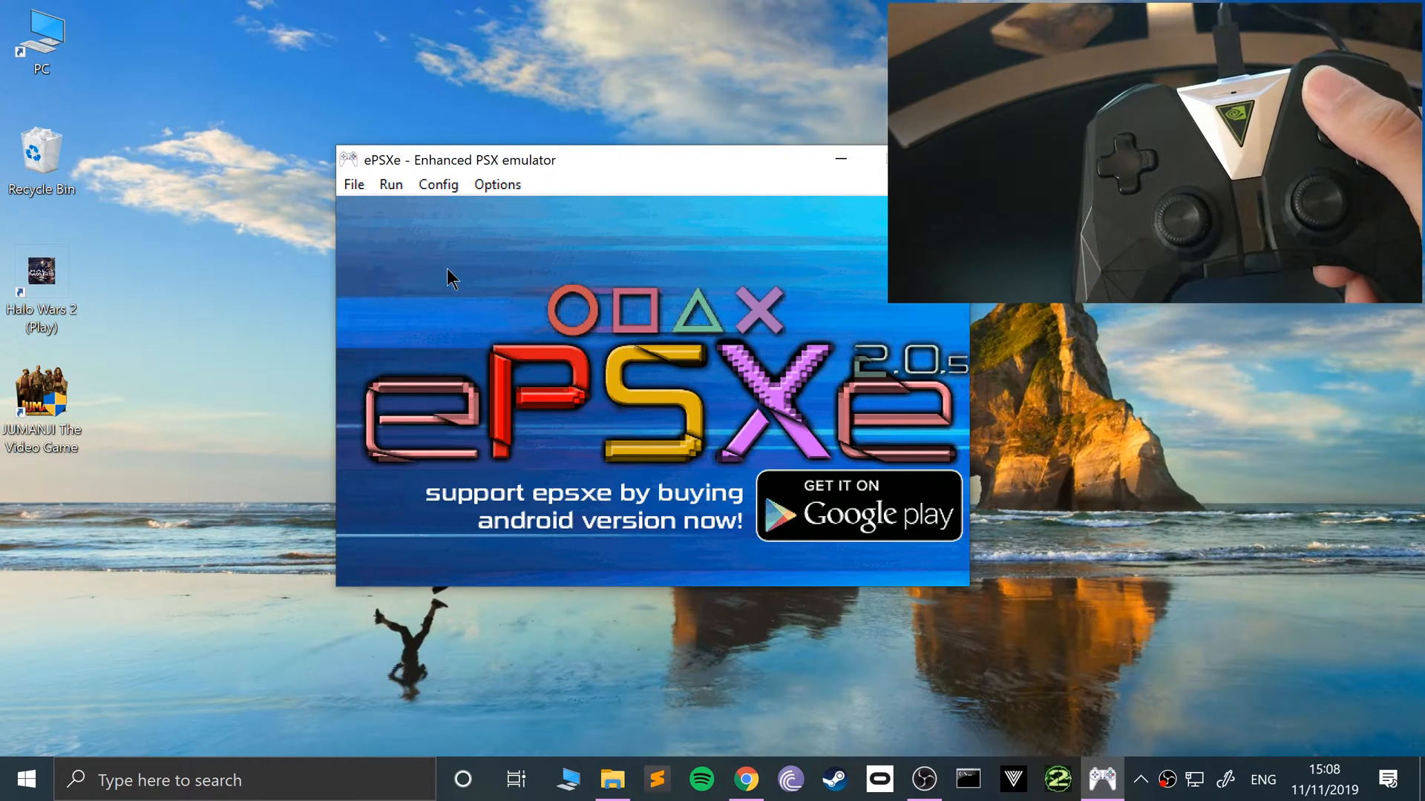
- Boot the game from ePSXe's File > Run CDROM
left_click(354, 184)
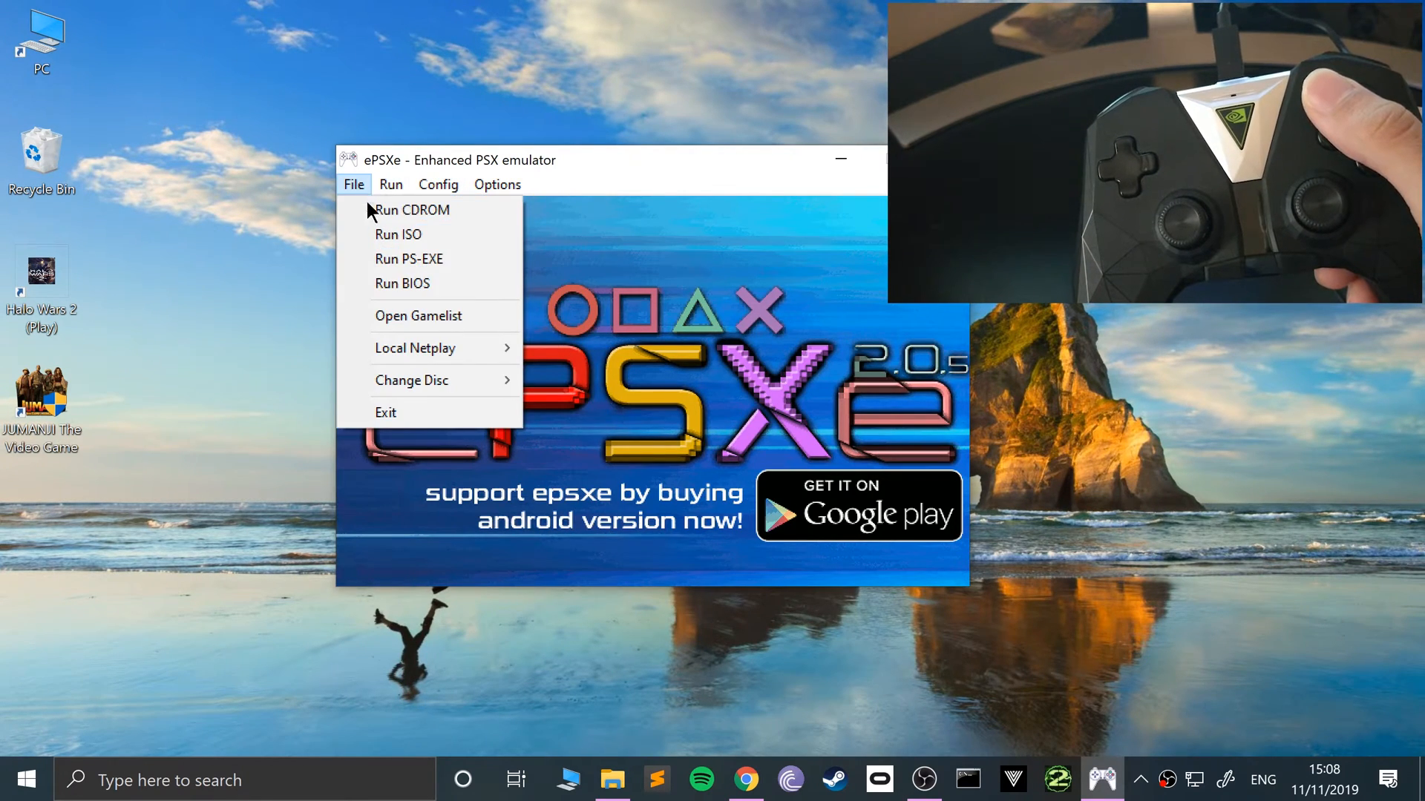
left_click(391, 185)
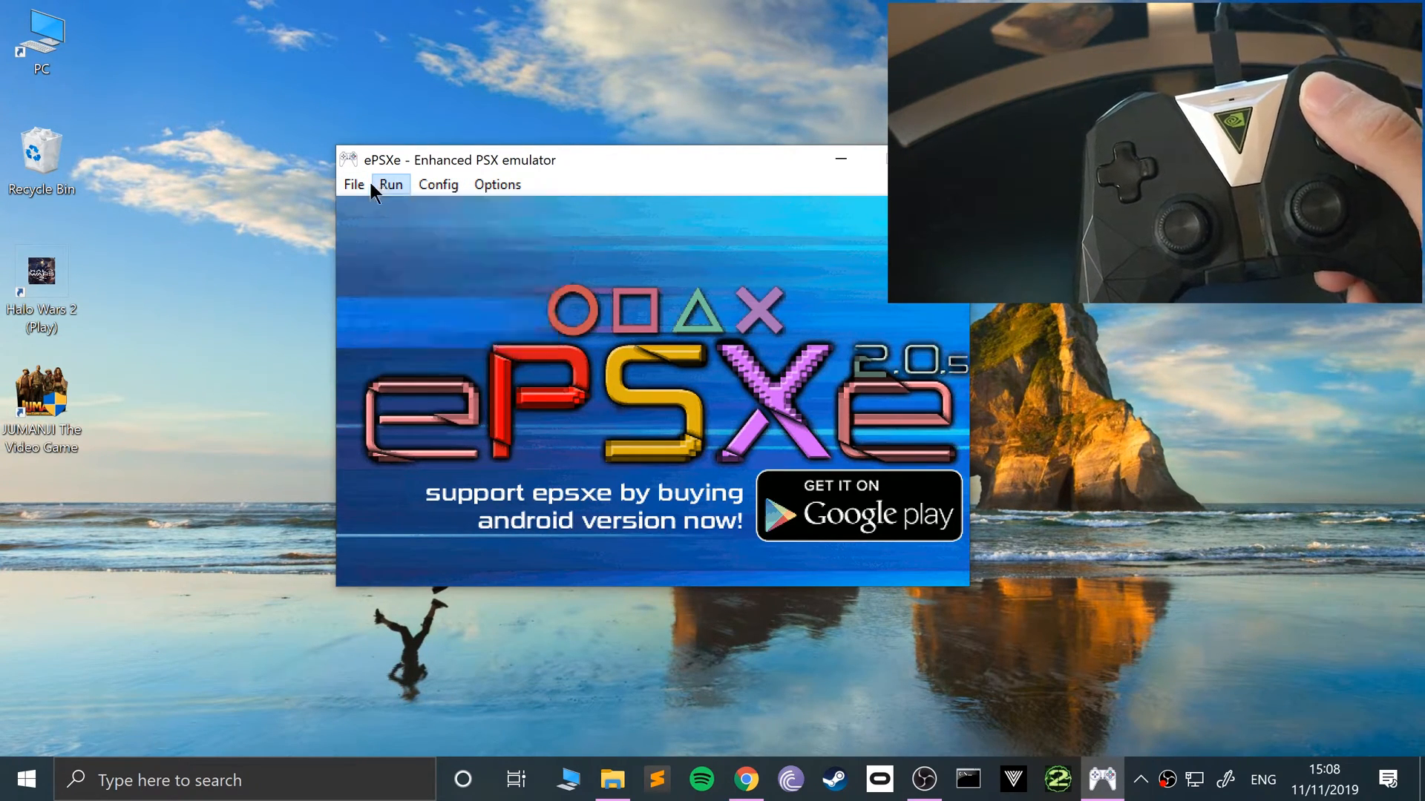
left_click(390, 185)
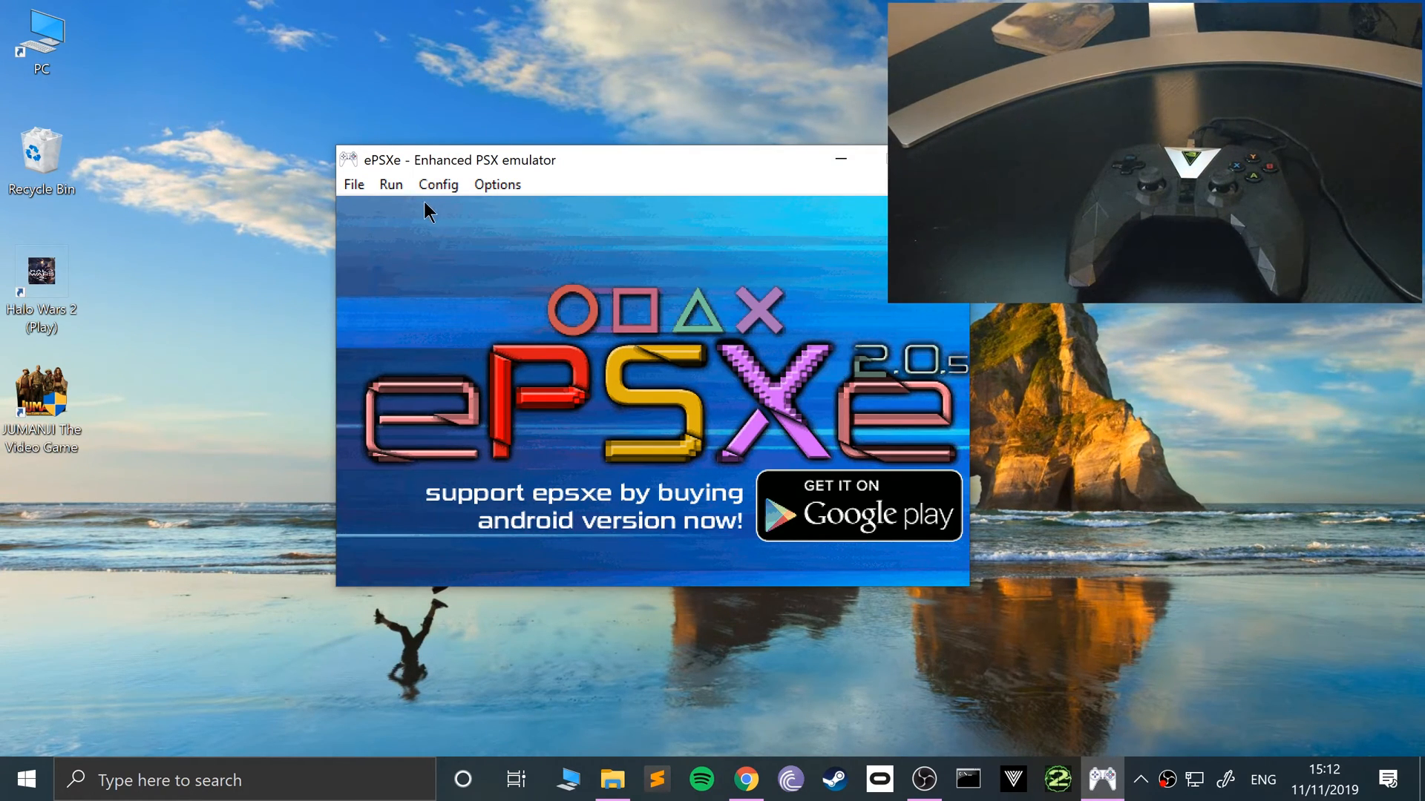
- Exit ePSXe through File > Exit after briefly opening the Config menu
left_click(438, 185)
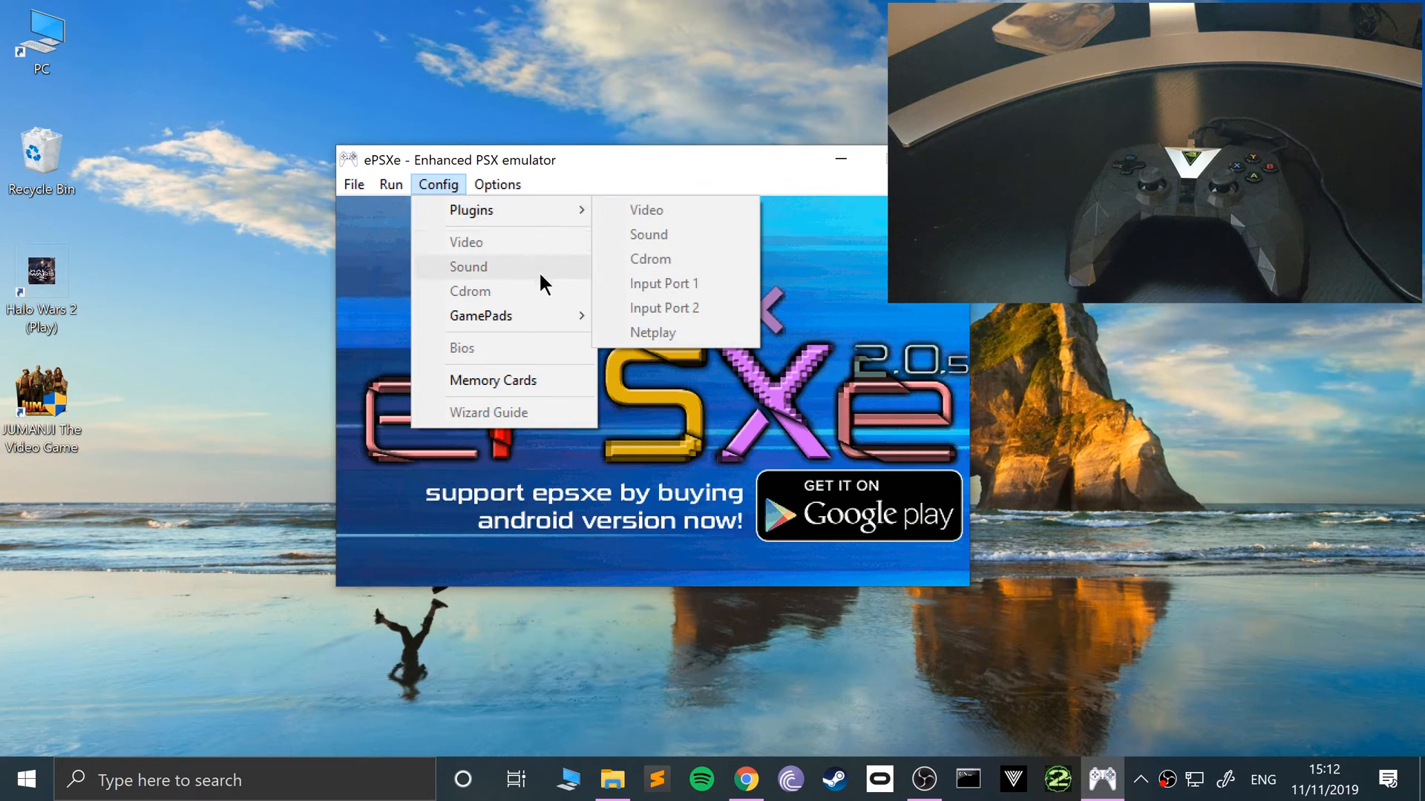
mouse_move(482, 316)
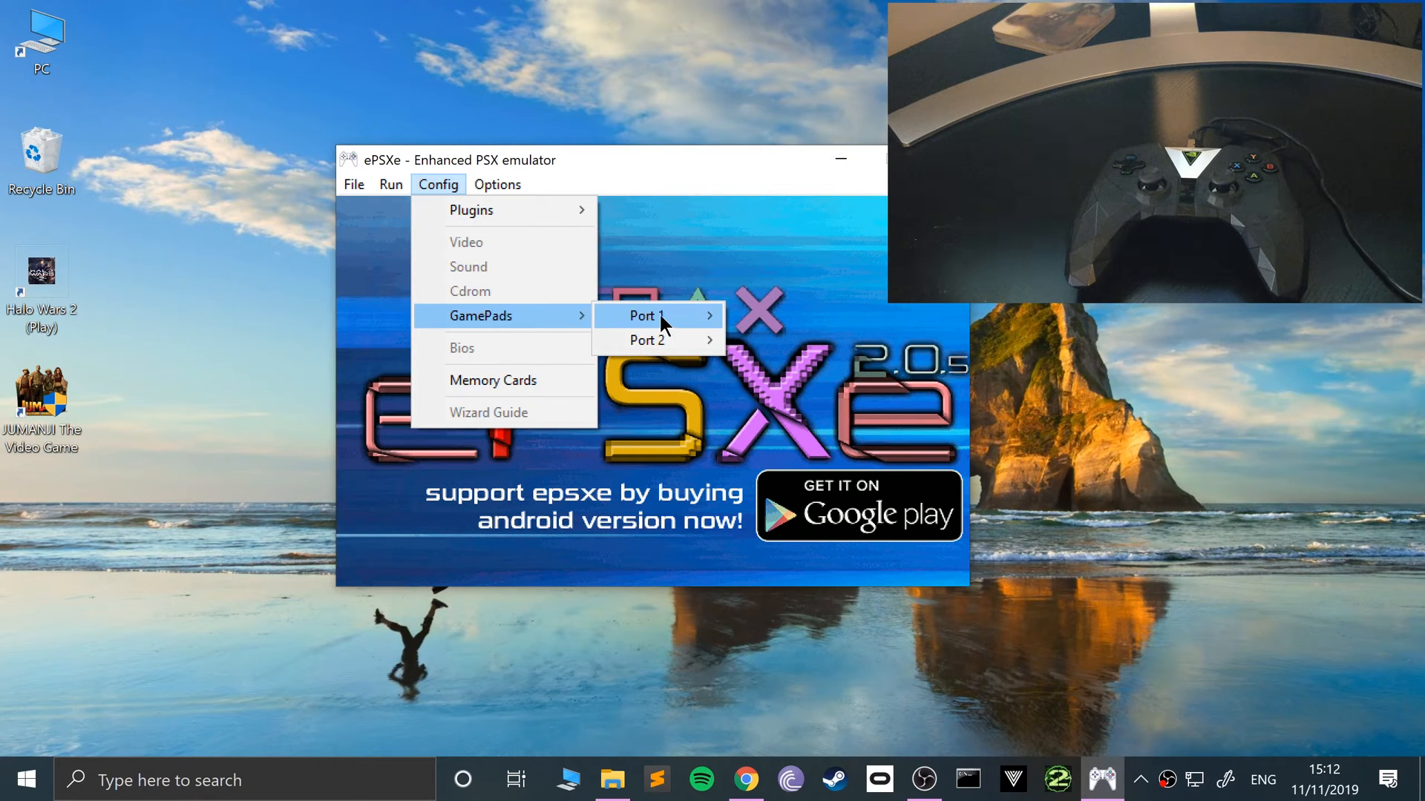
left_click(354, 185)
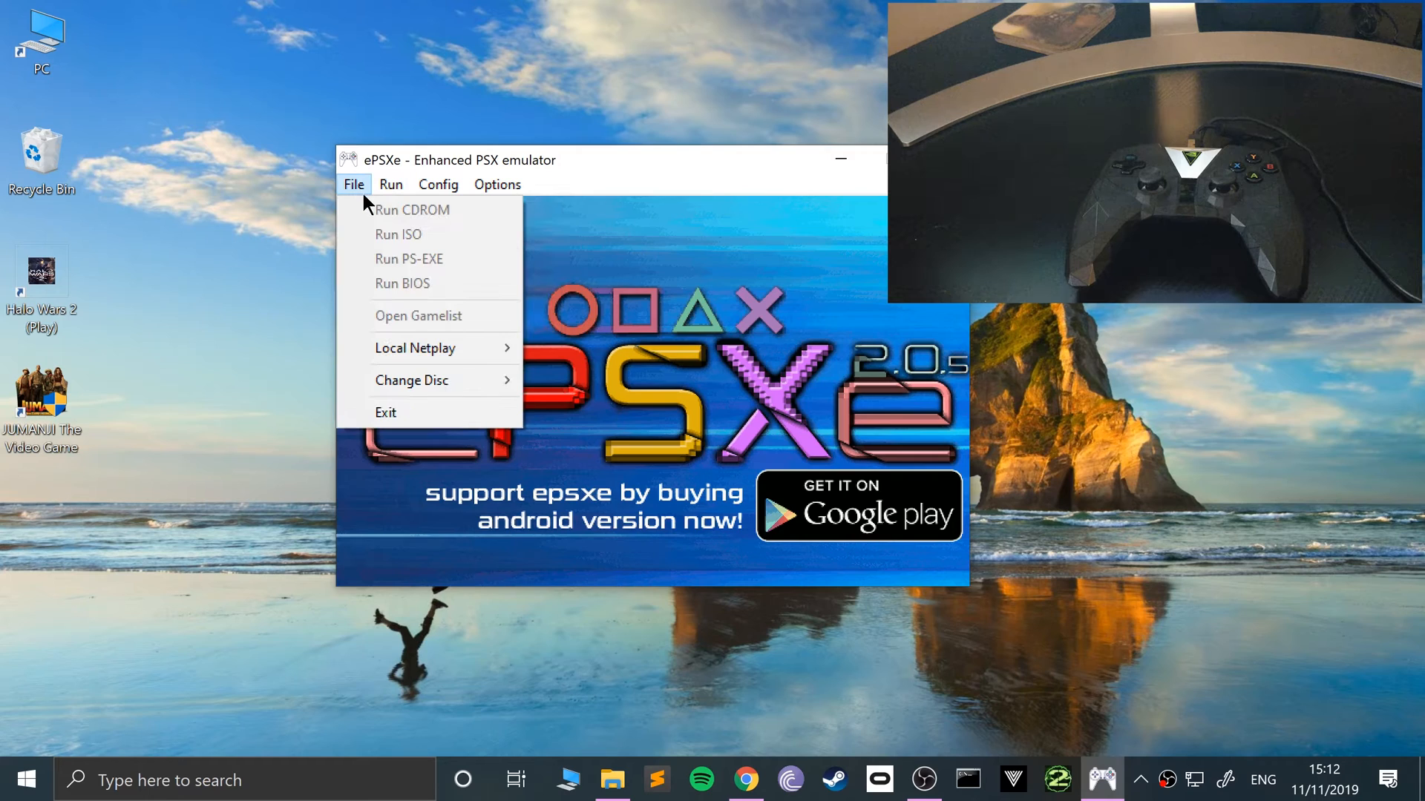
left_click(391, 183)
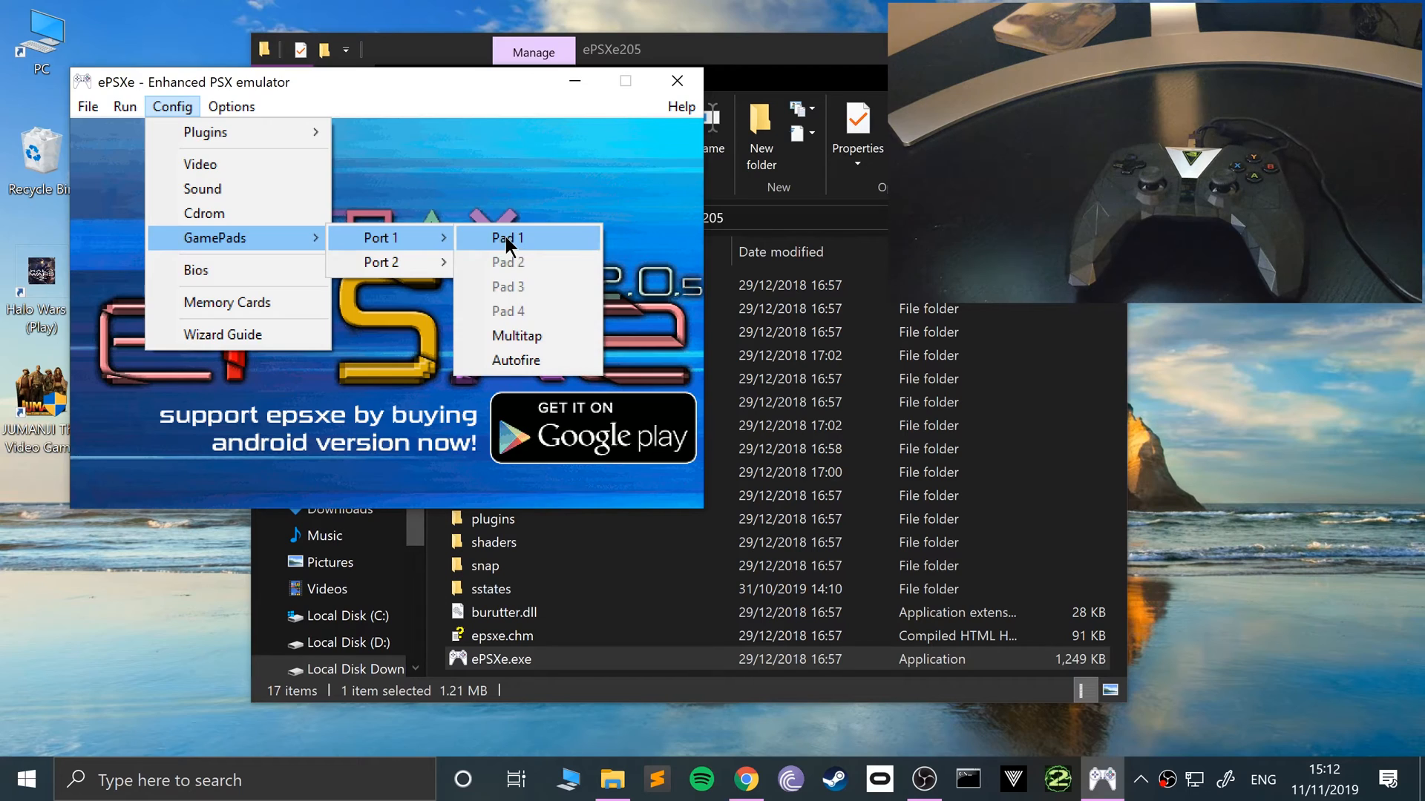
- Switch Port 1 Pad 1 to [SCPH-1150] DualAnalog, revert to Digital, and cancel
left_click(507, 238)
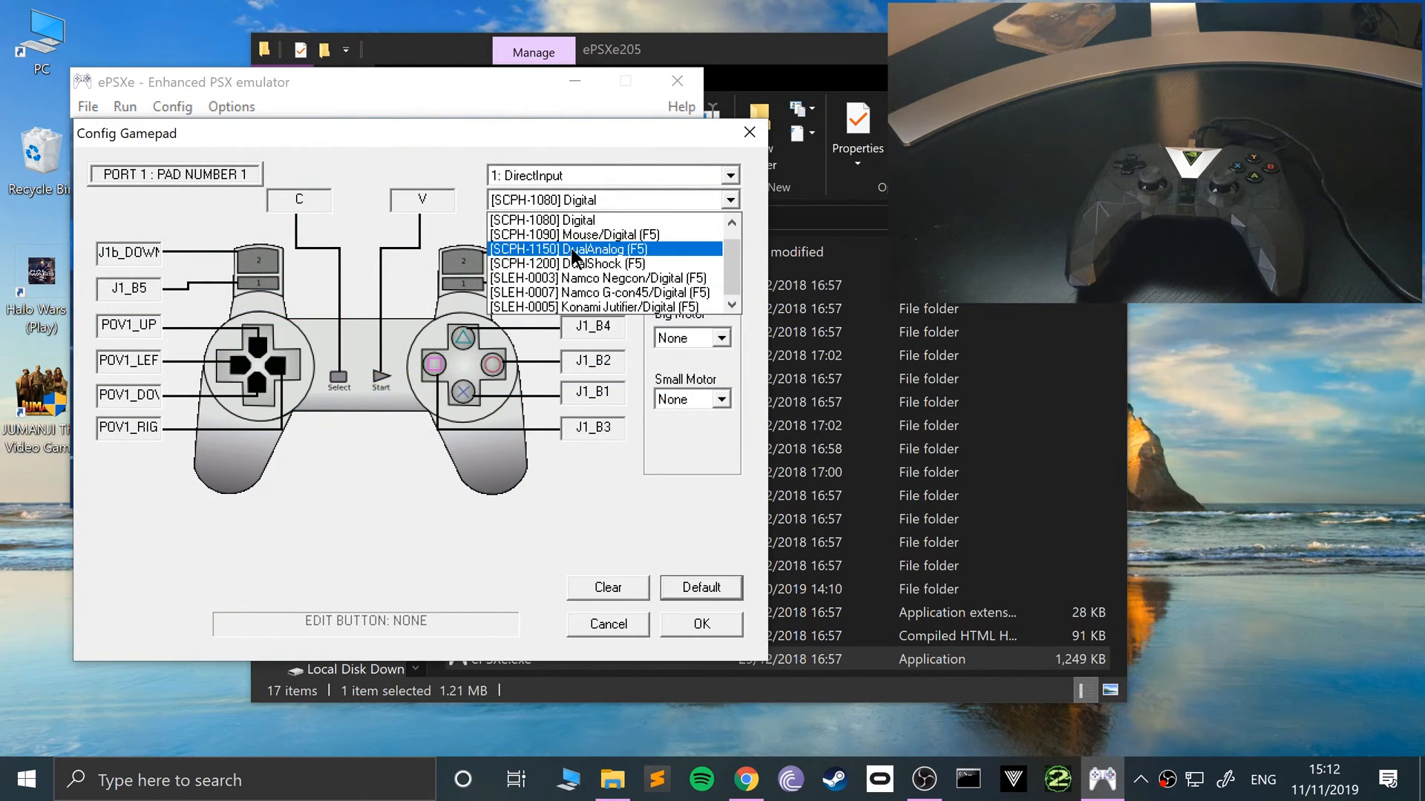
left_click(567, 247)
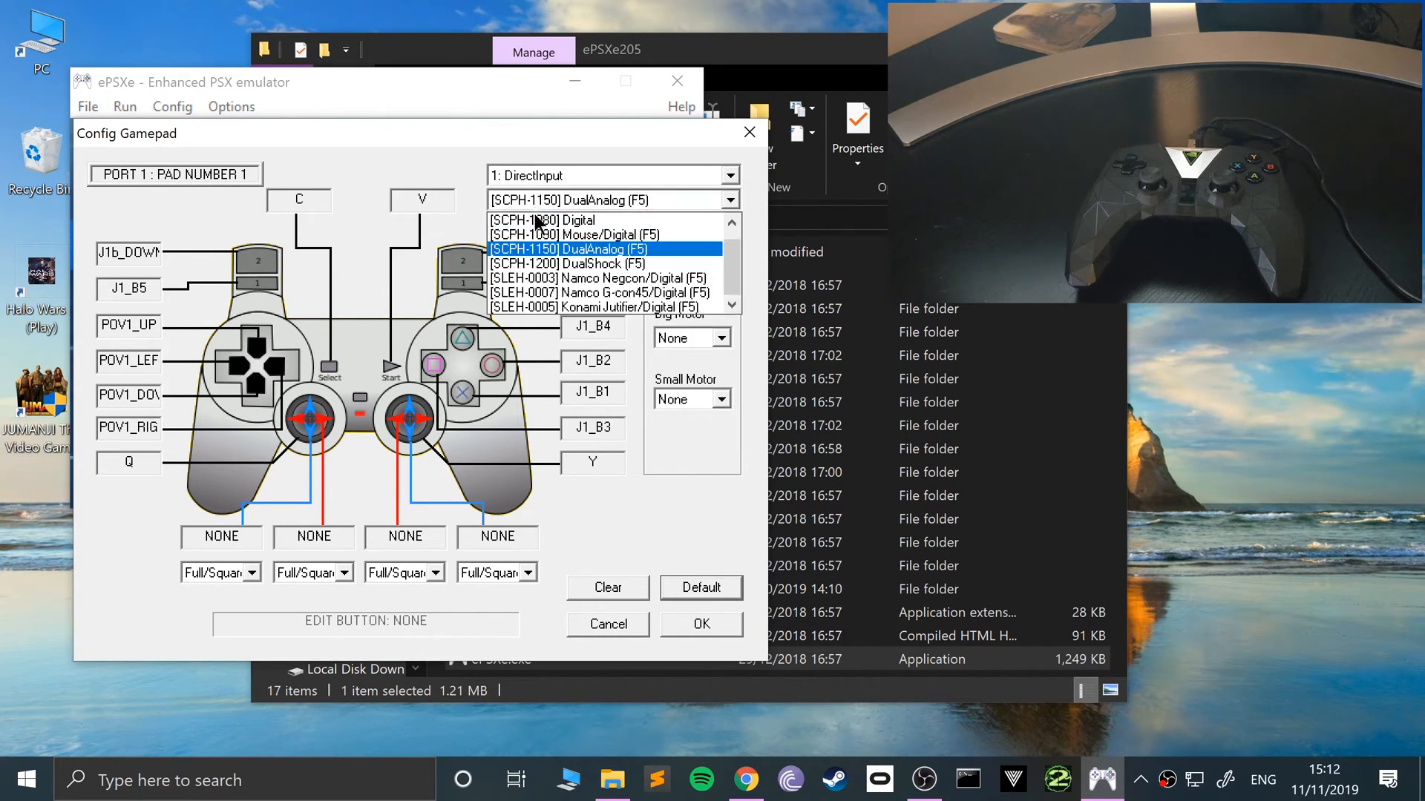
mouse_move(541, 220)
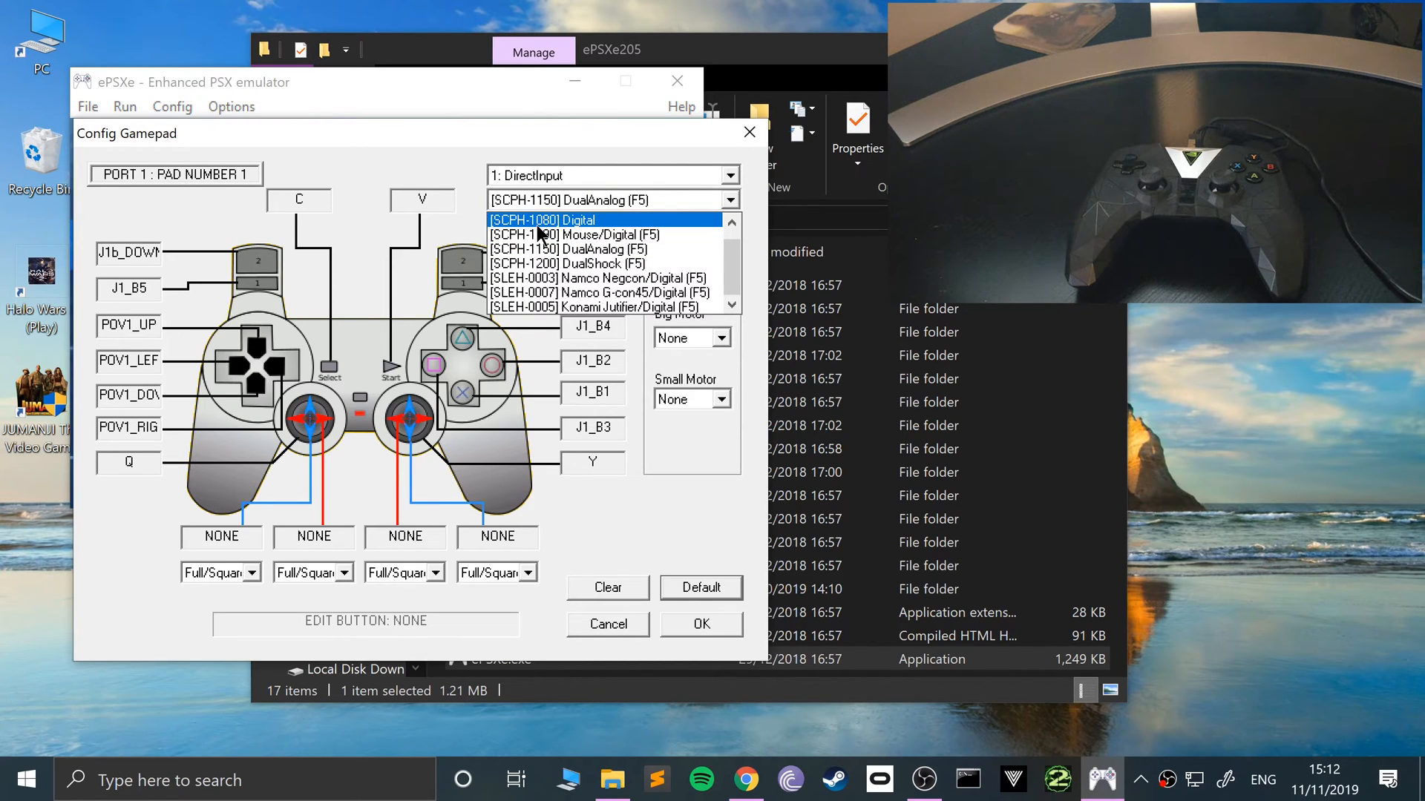
left_click(542, 218)
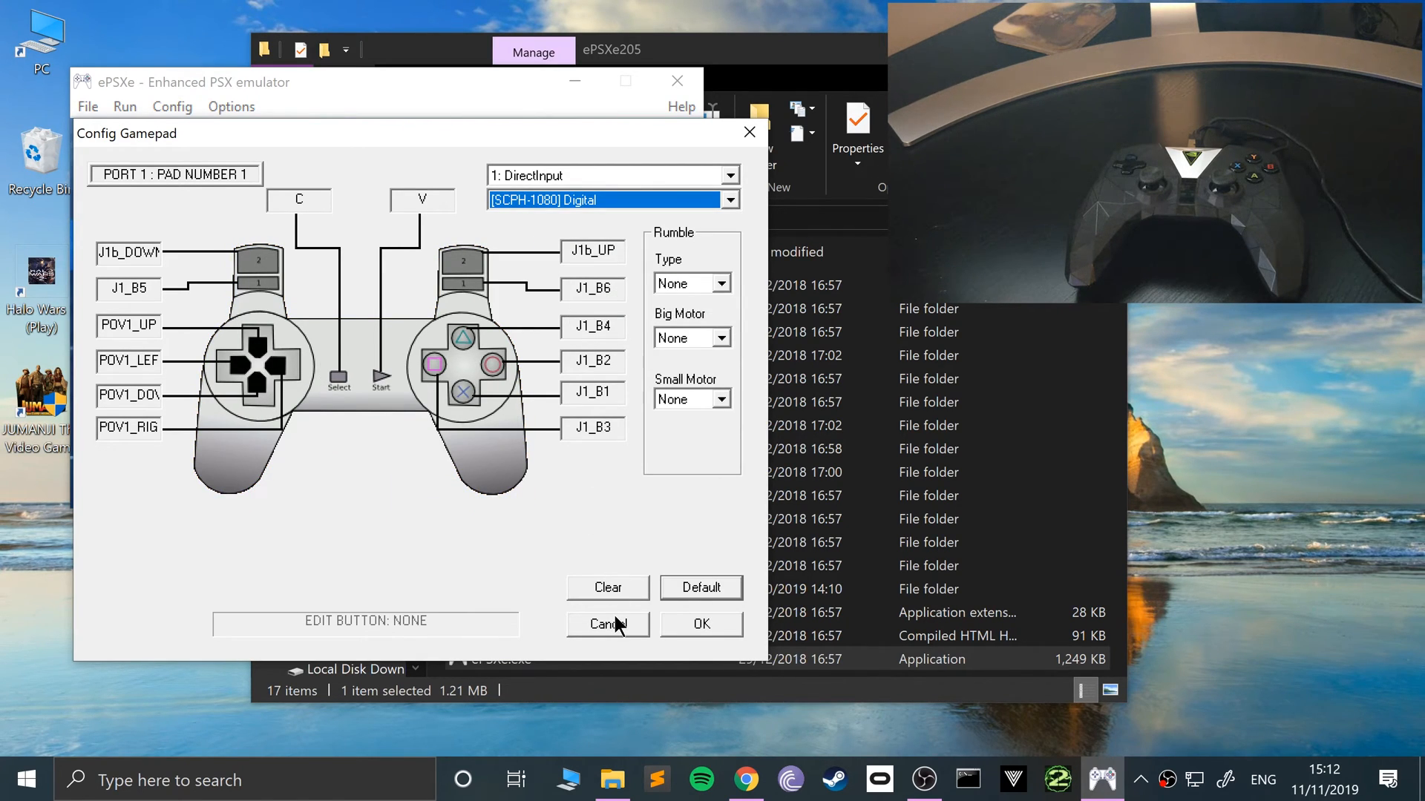
left_click(607, 624)
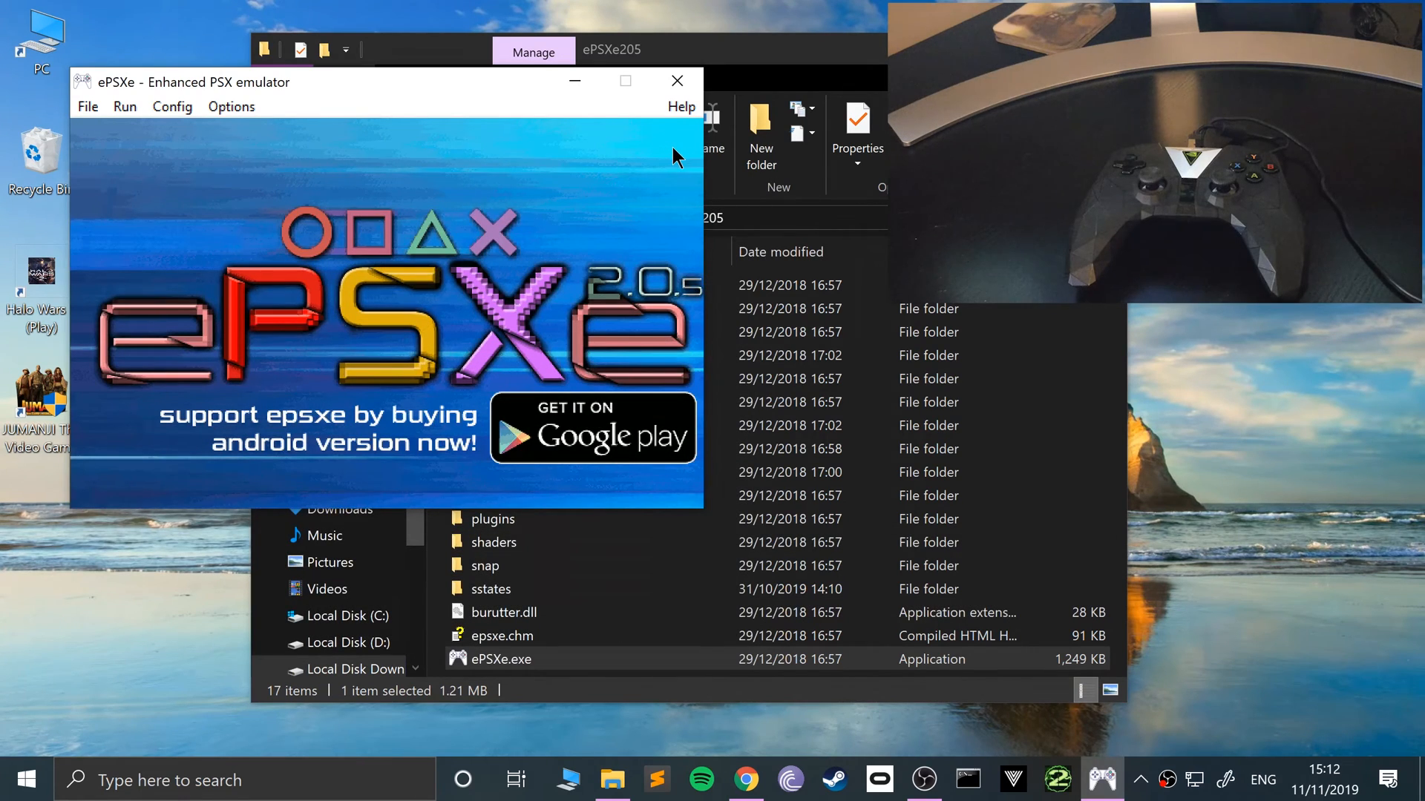